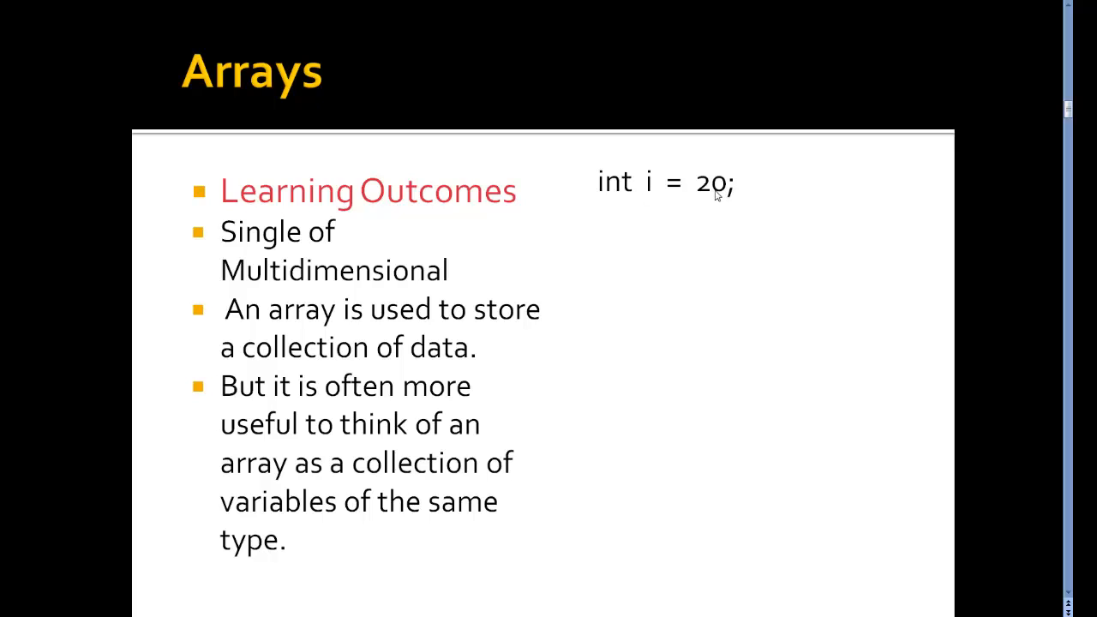
mouse_move(740, 206)
type("int[] i = new int [20]")
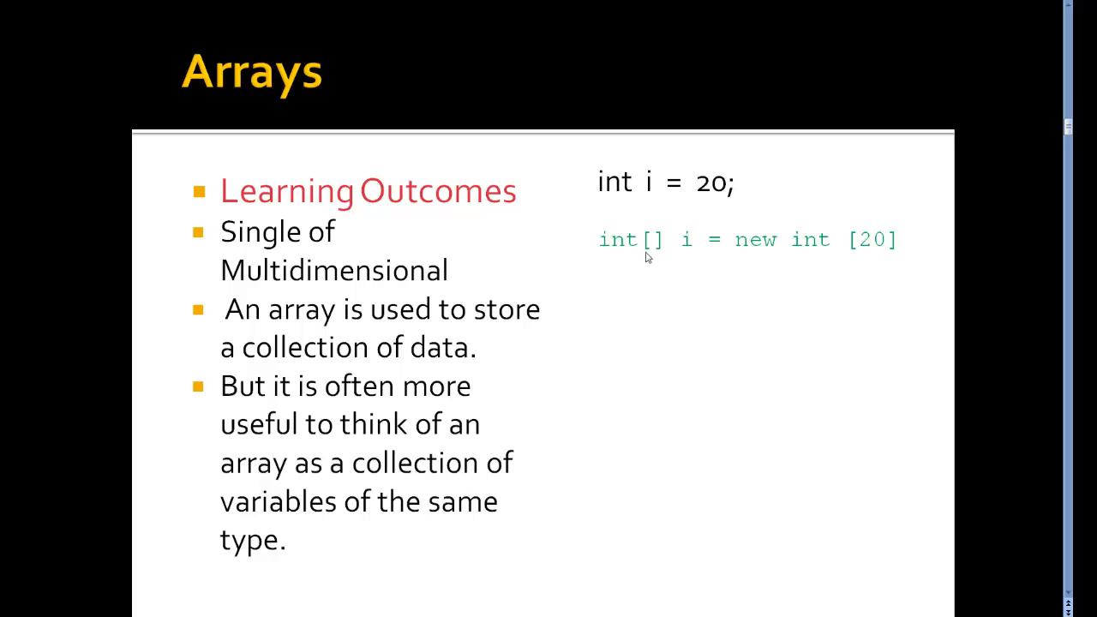
mouse_move(747, 253)
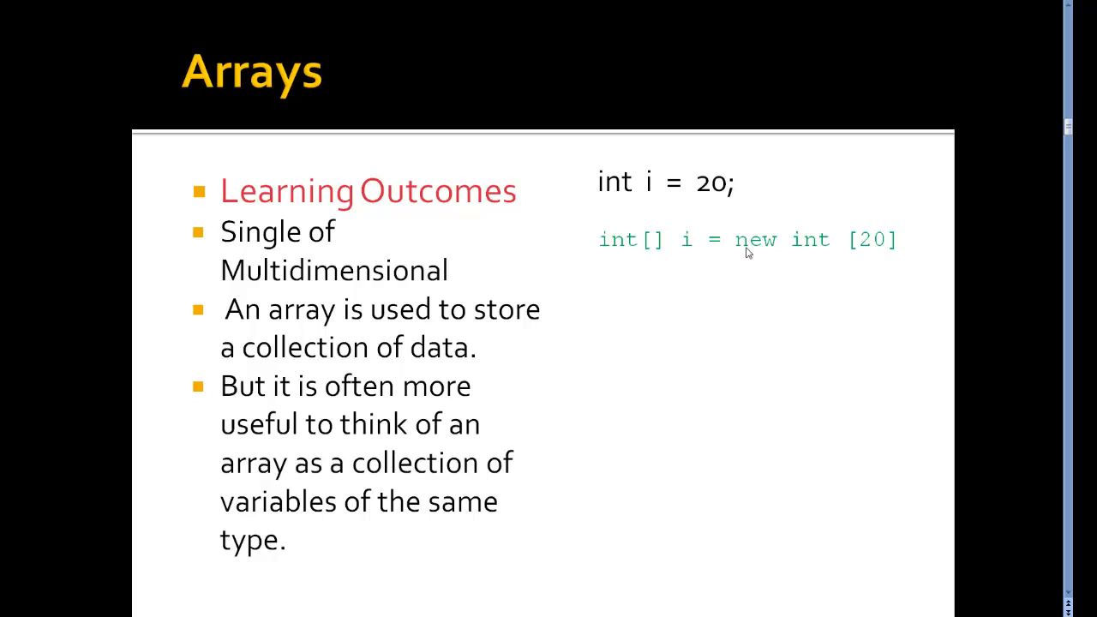
mouse_move(878, 249)
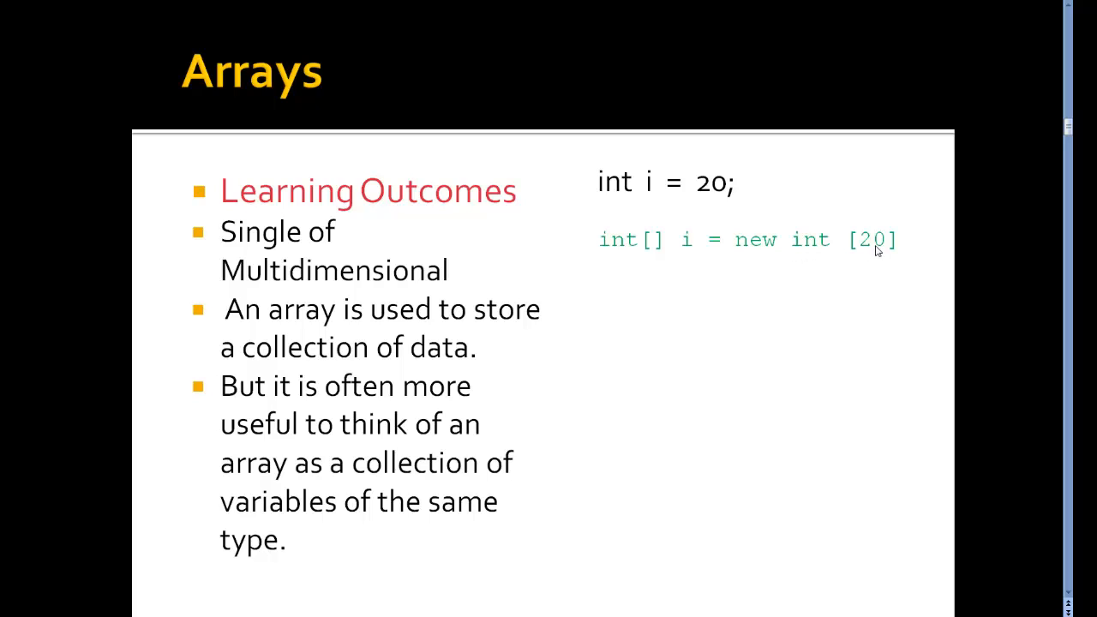
mouse_move(829, 246)
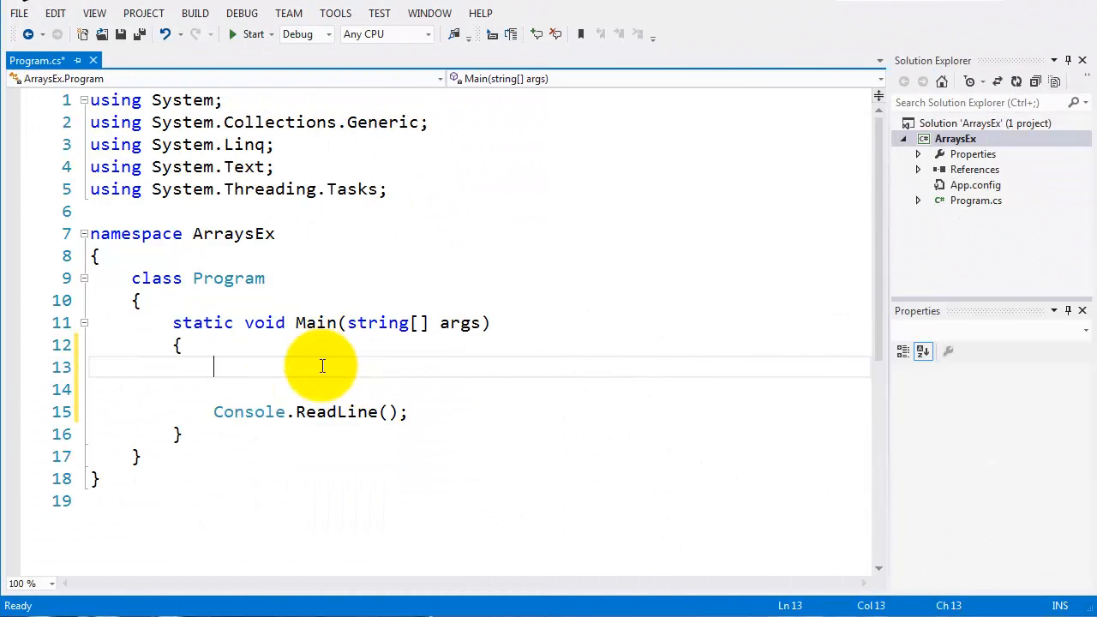
mouse_move(838, 264)
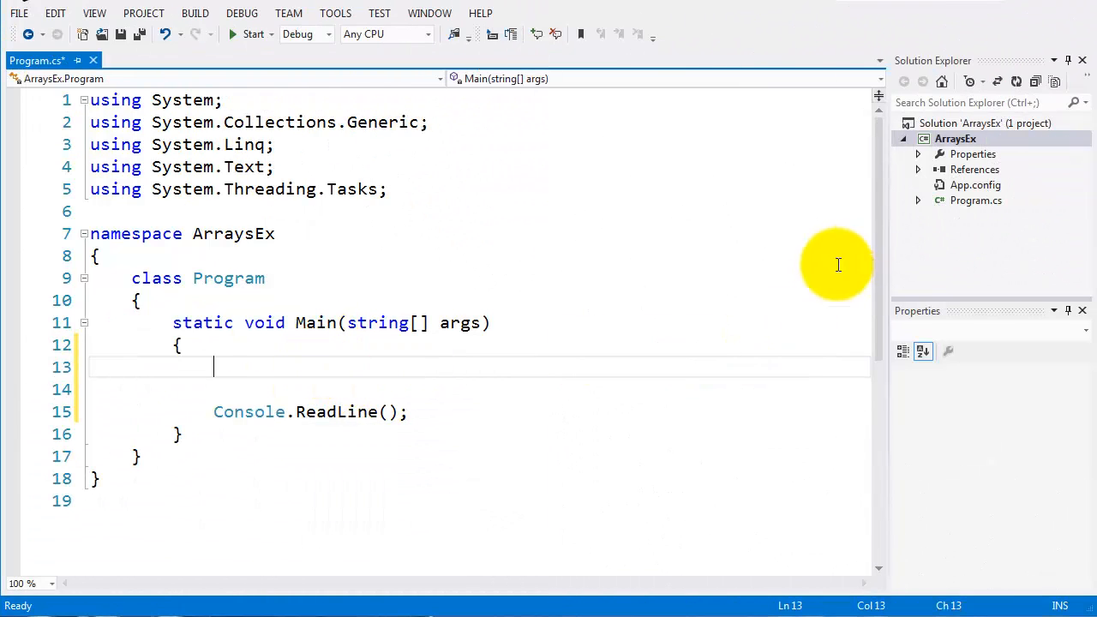
Start an int[] declaration named manyNumbers in Main above Console.ReadLine().
scroll("down", 3)
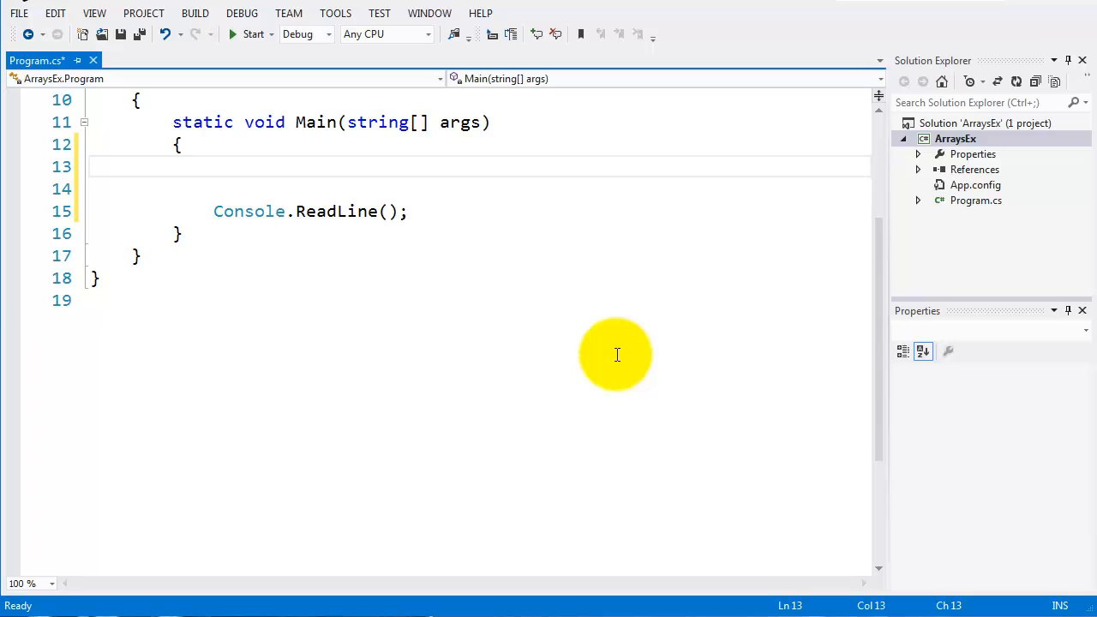
mouse_move(601, 349)
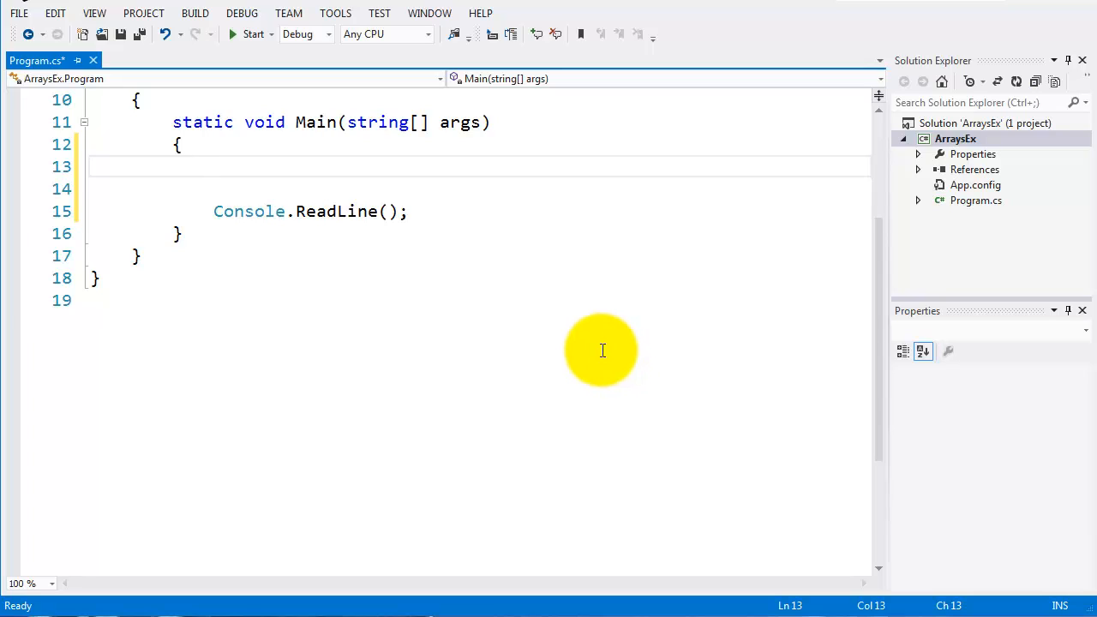
type("in")
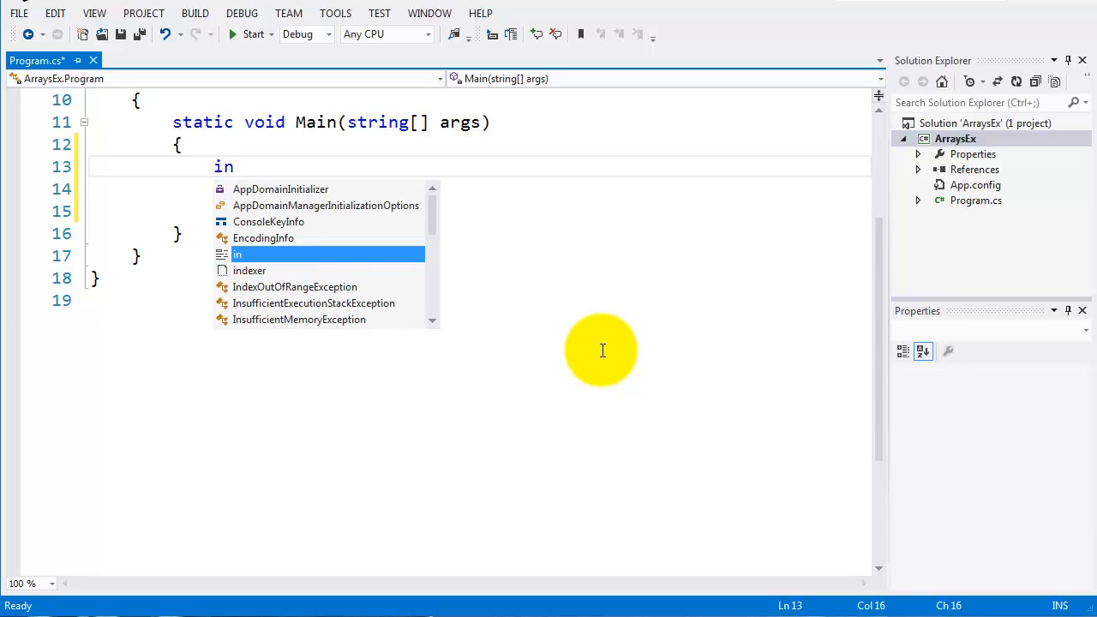
type("t")
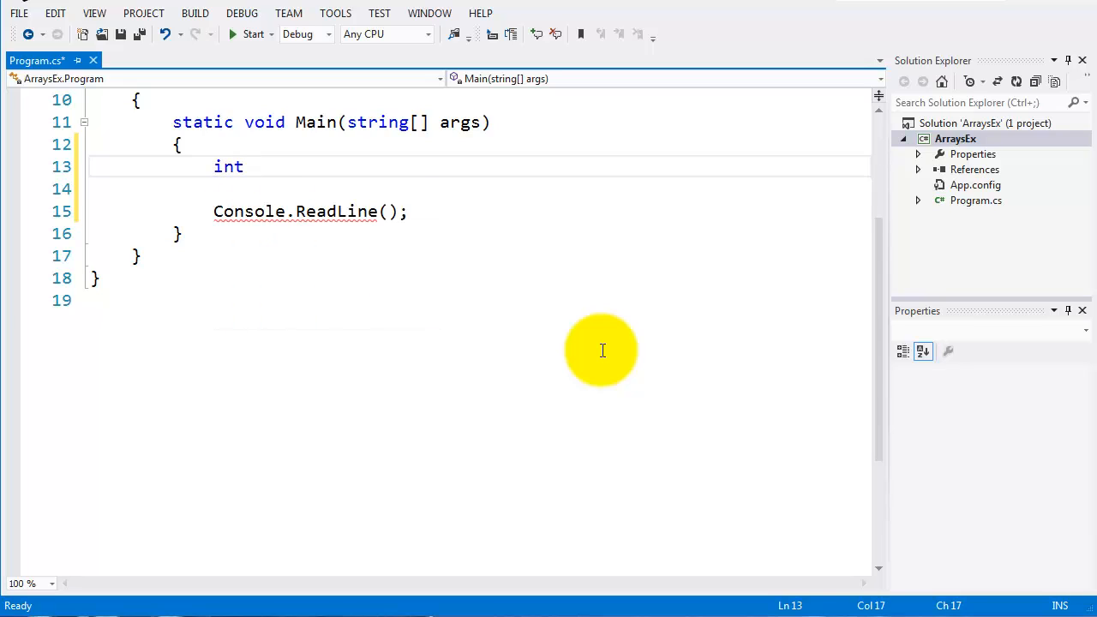
type("[]")
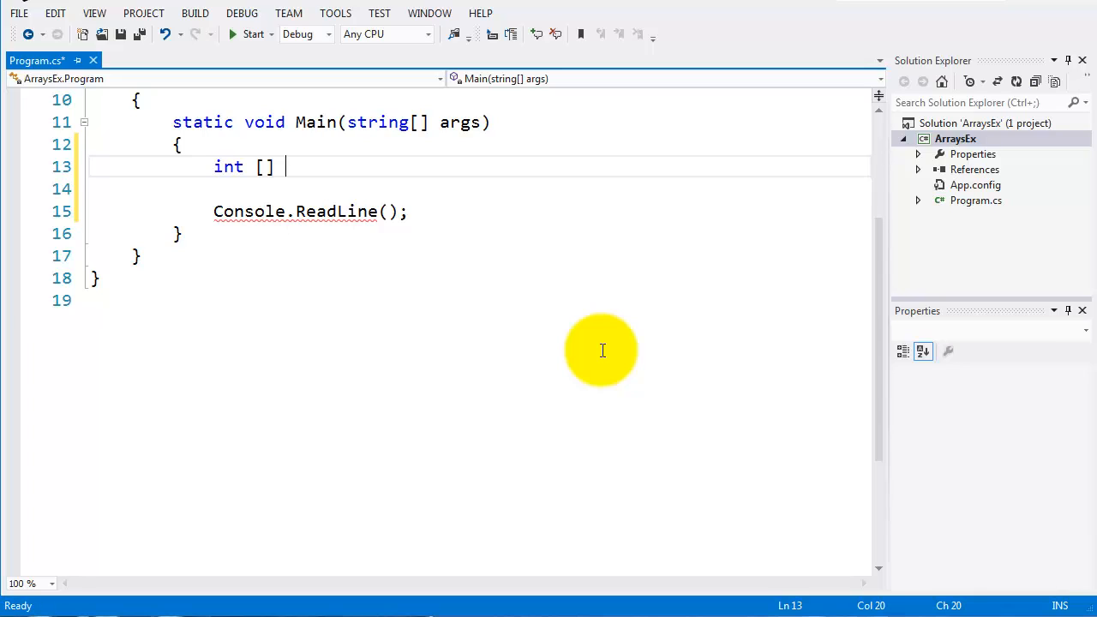
type("many")
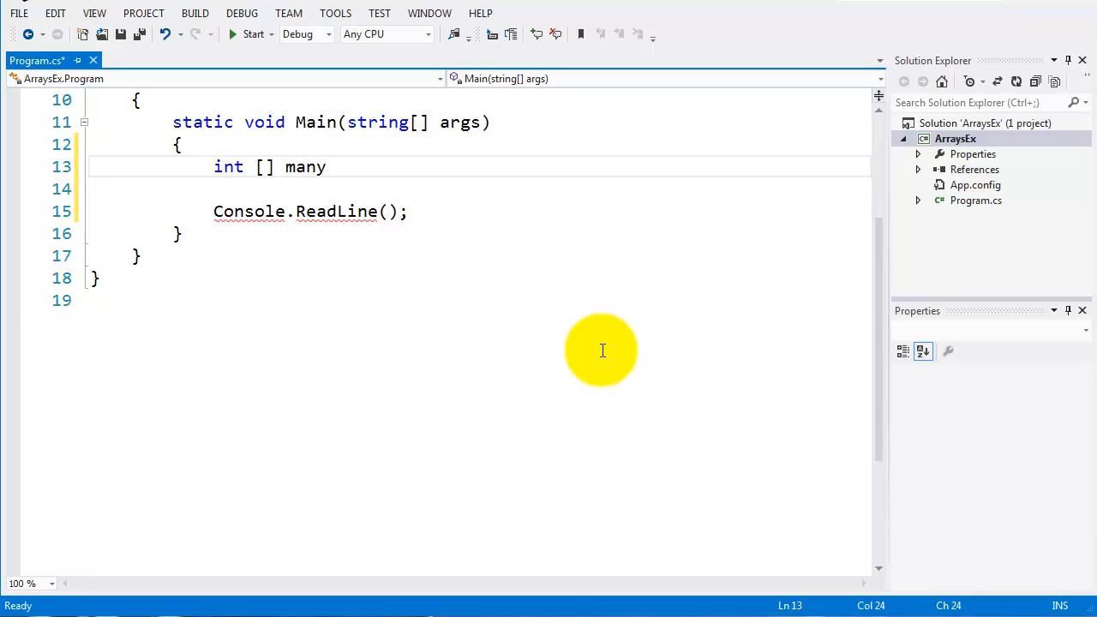
type("Number")
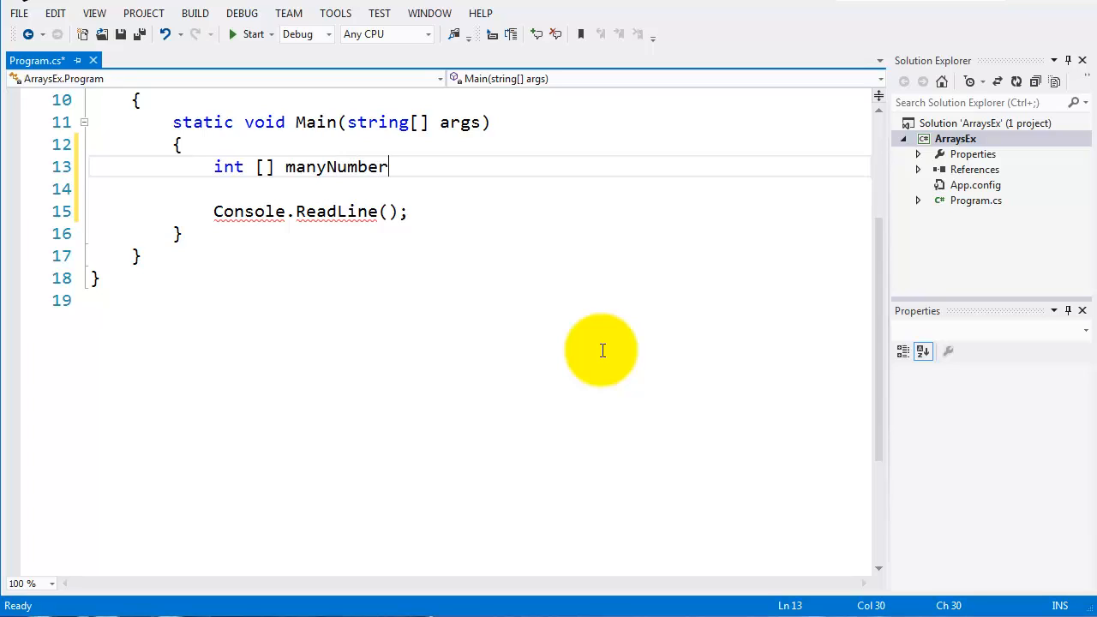
type("s =")
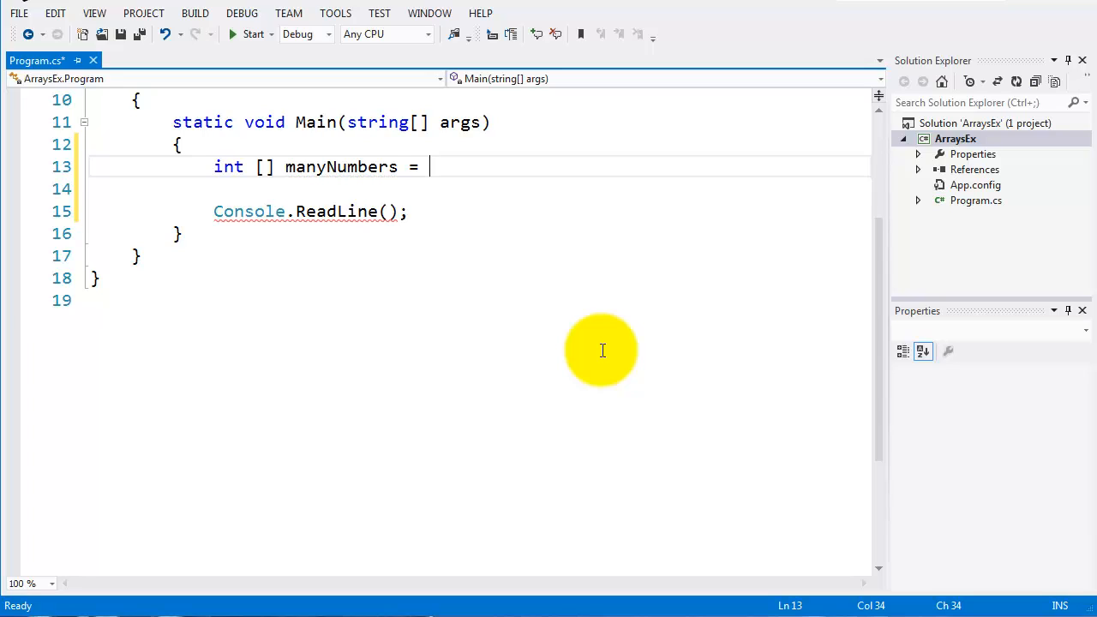
Initialise manyNumbers with the values { 5, 7, 15, 24, 55, 16, 9 }.
type("{")
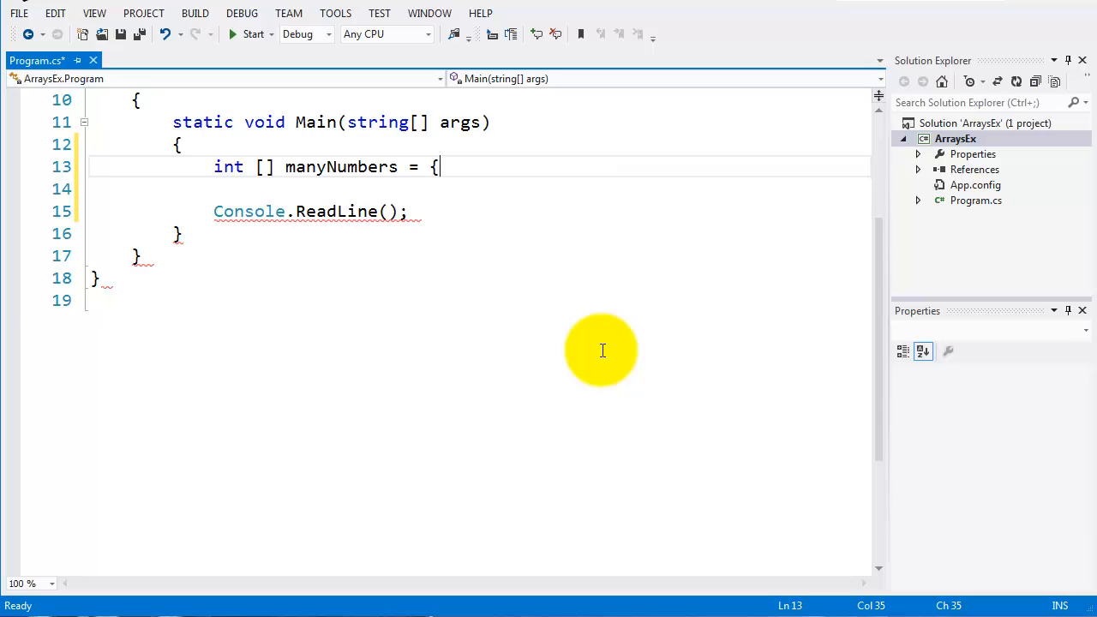
type("5")
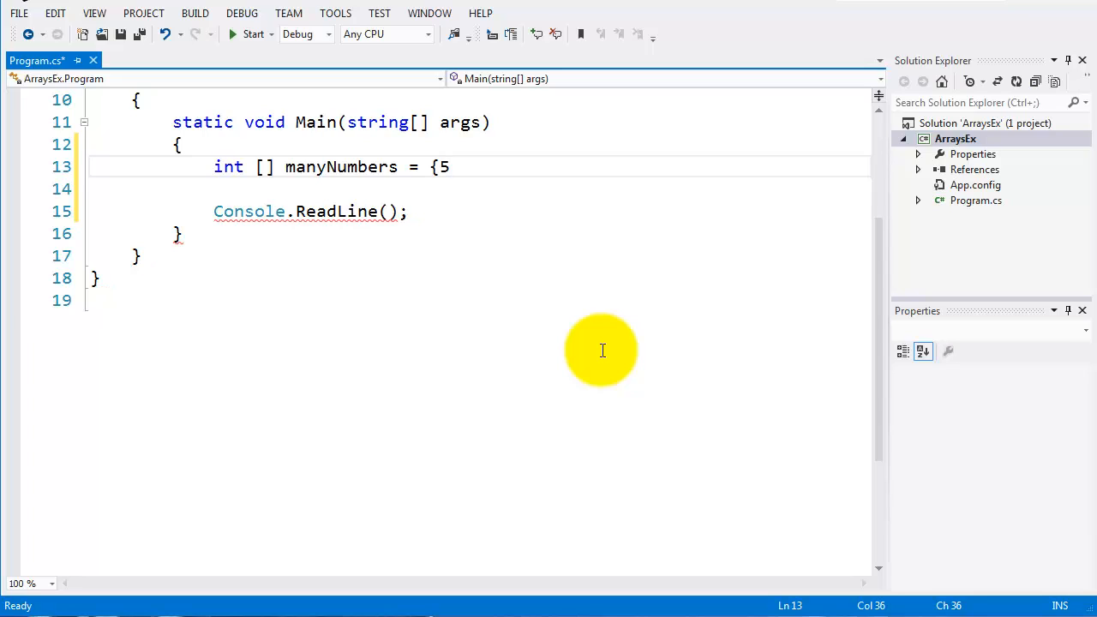
type(",")
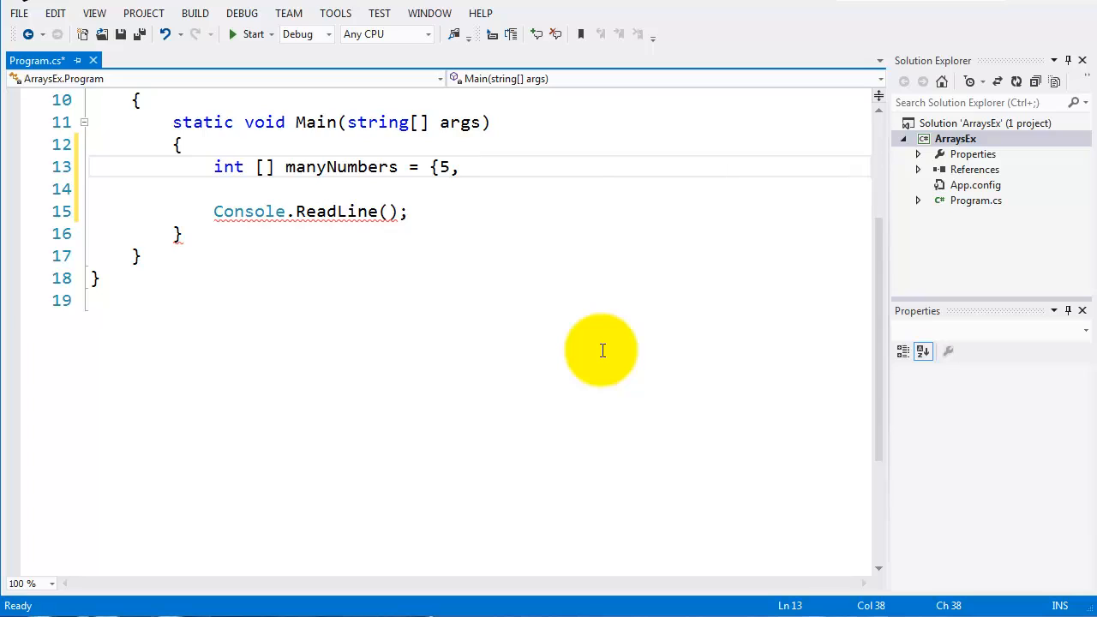
type("7, 1")
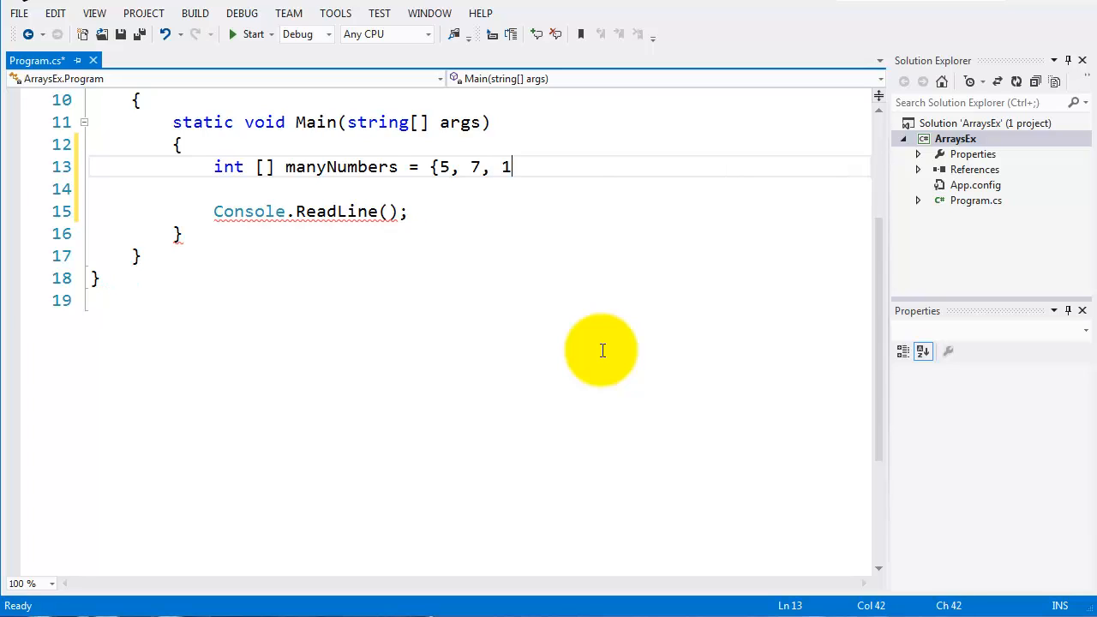
type("5,")
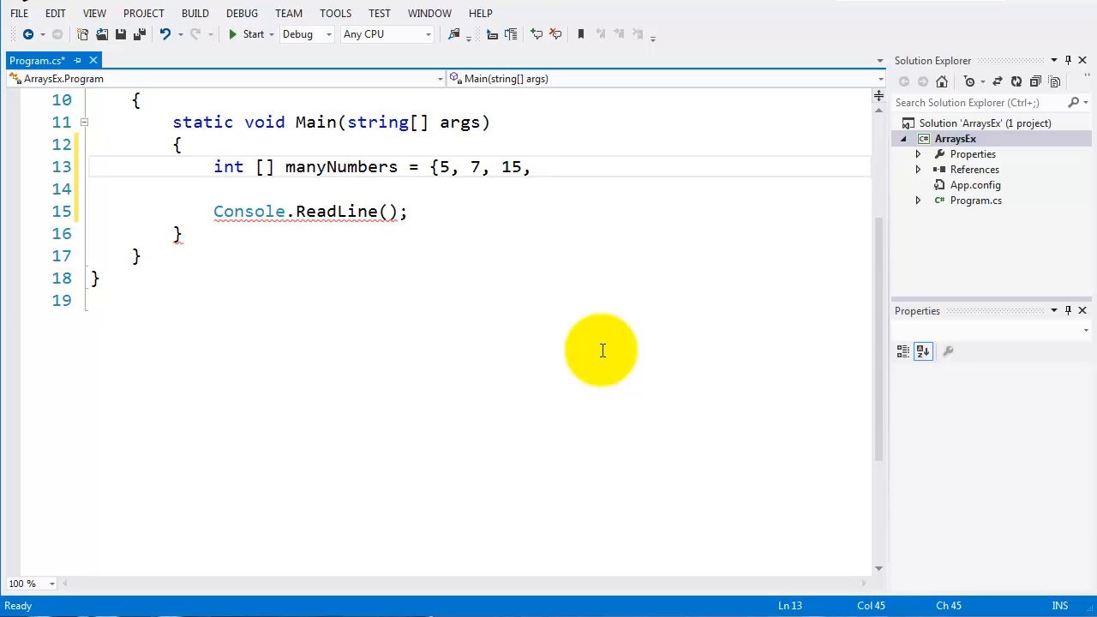
type("24,")
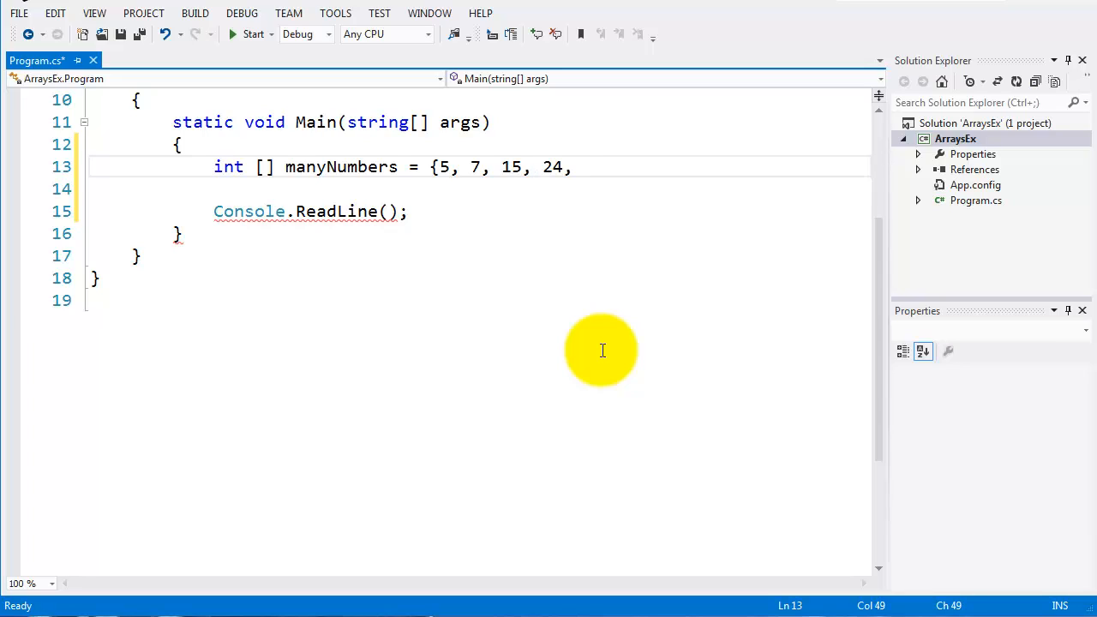
type("55,")
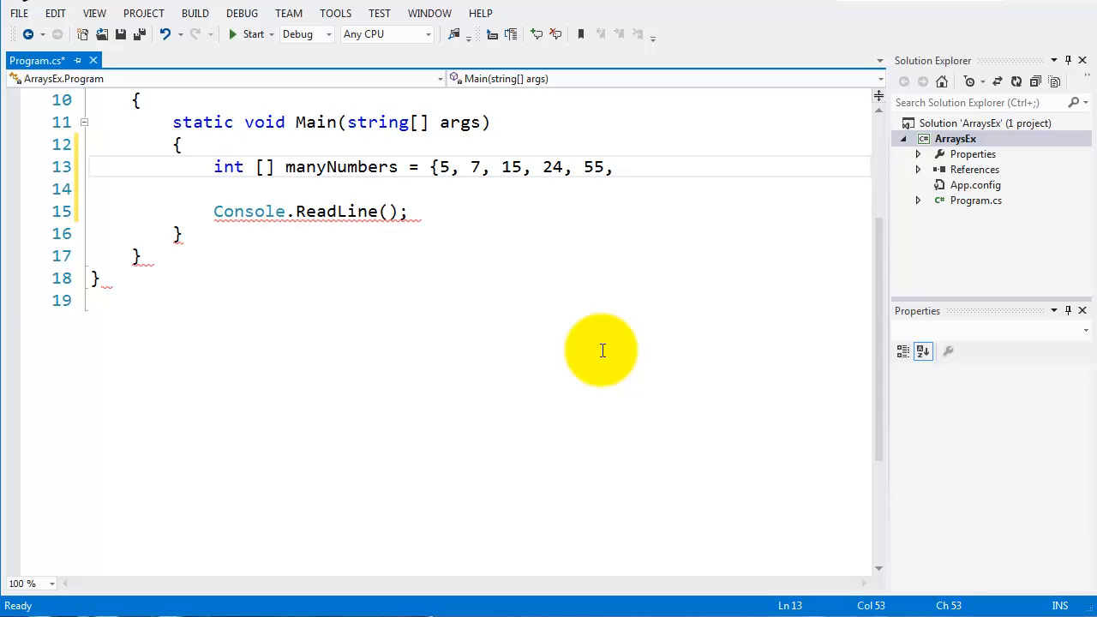
type("16,")
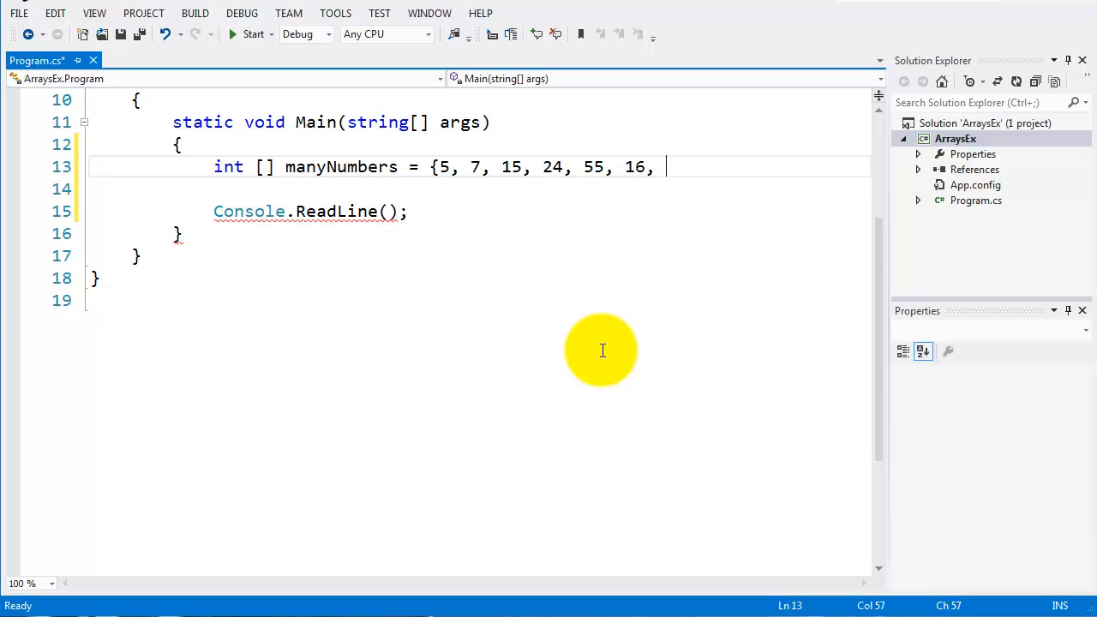
type("9")
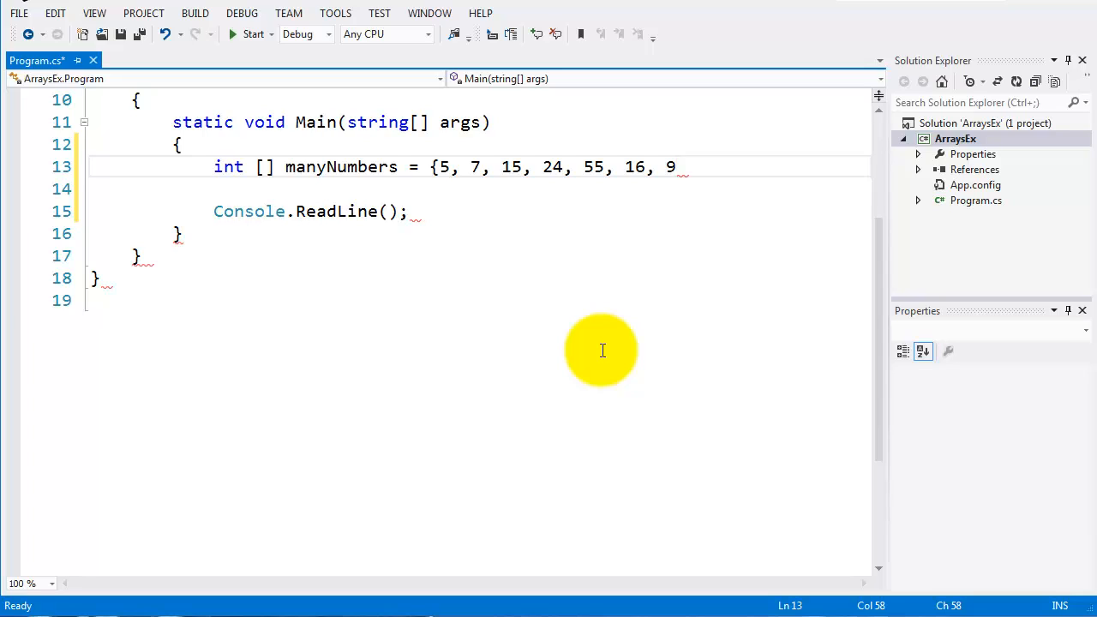
type("};")
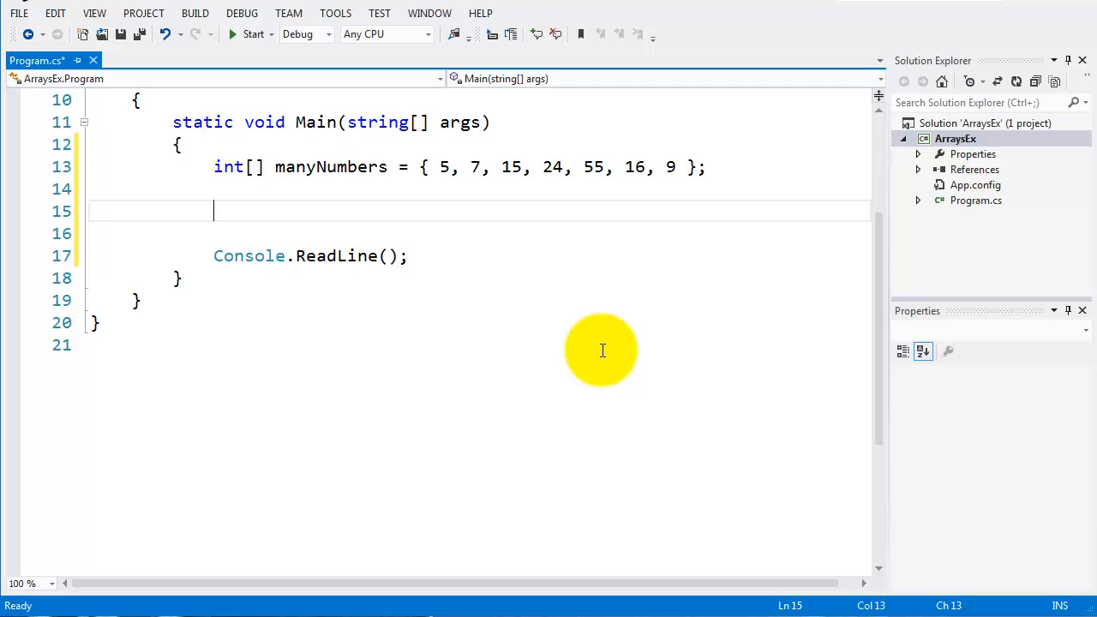
mouse_move(226, 166)
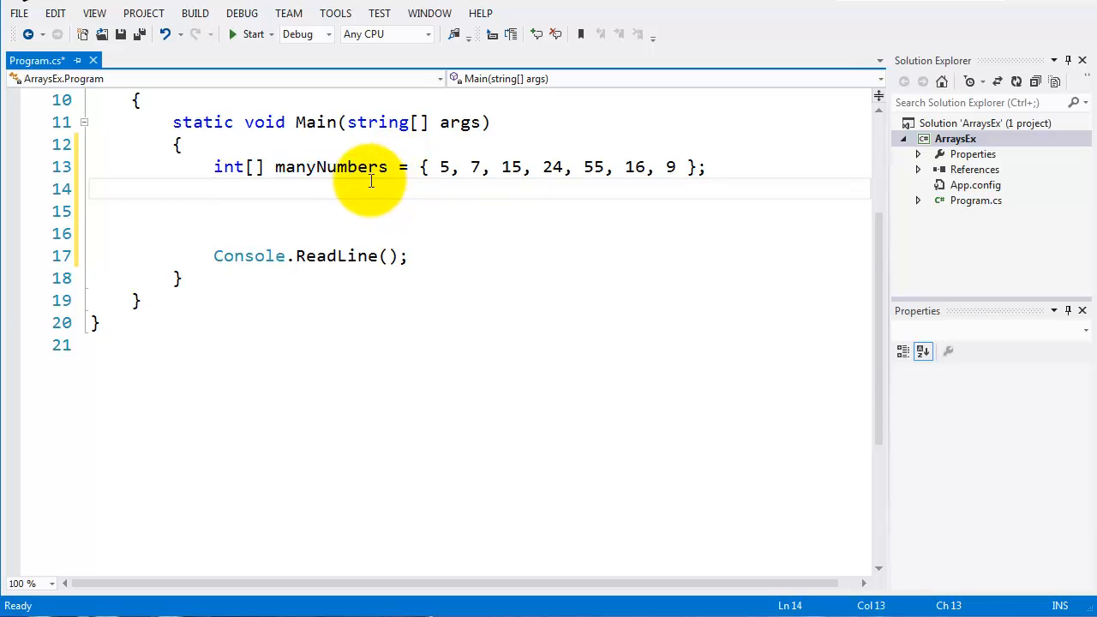
On the empty line below the array, add a Console.WriteLine statement completed via IntelliSense.
left_click(439, 166)
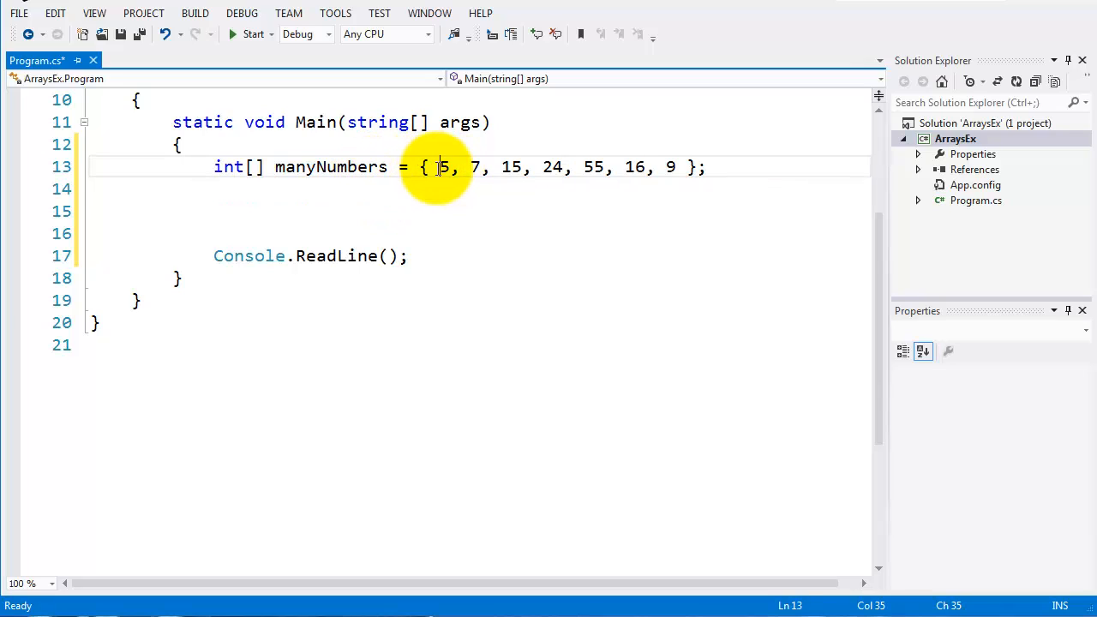
left_click(215, 211)
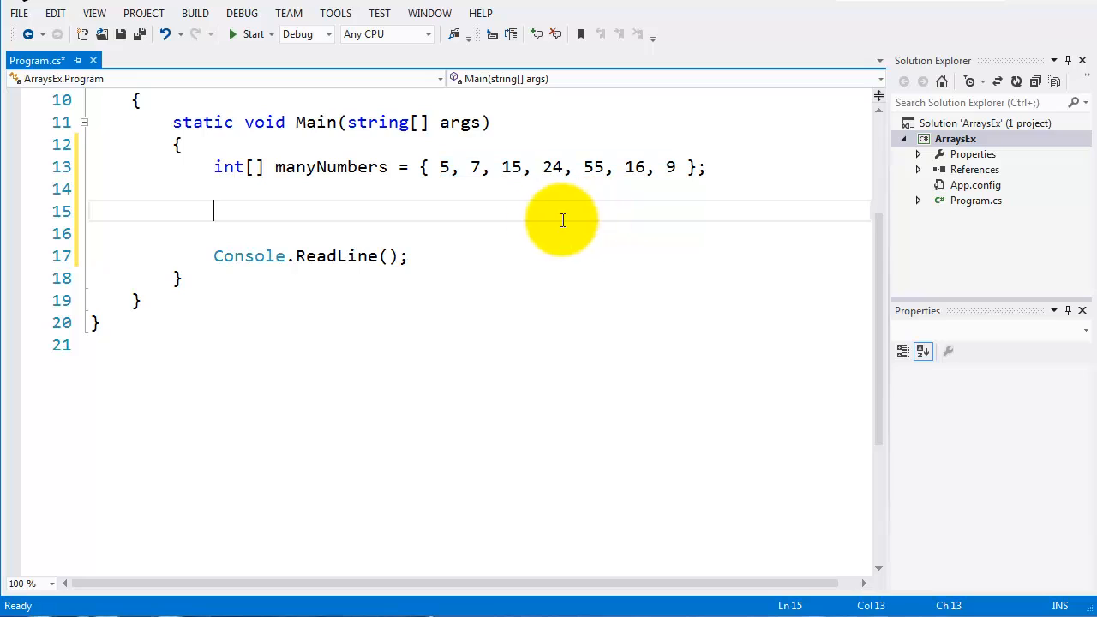
mouse_move(329, 202)
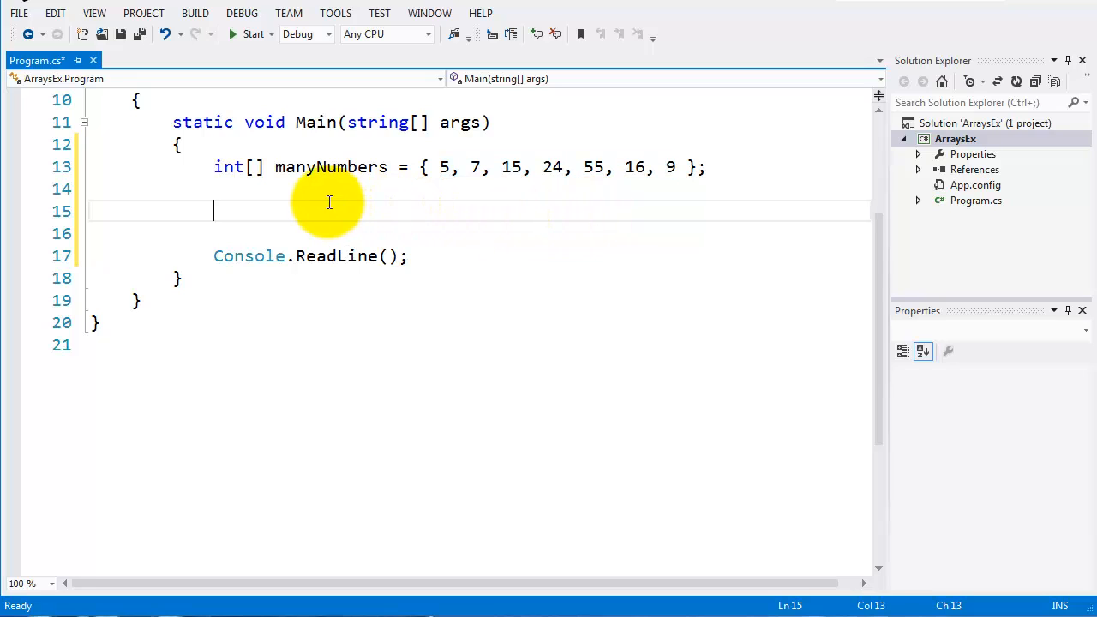
mouse_move(391, 192)
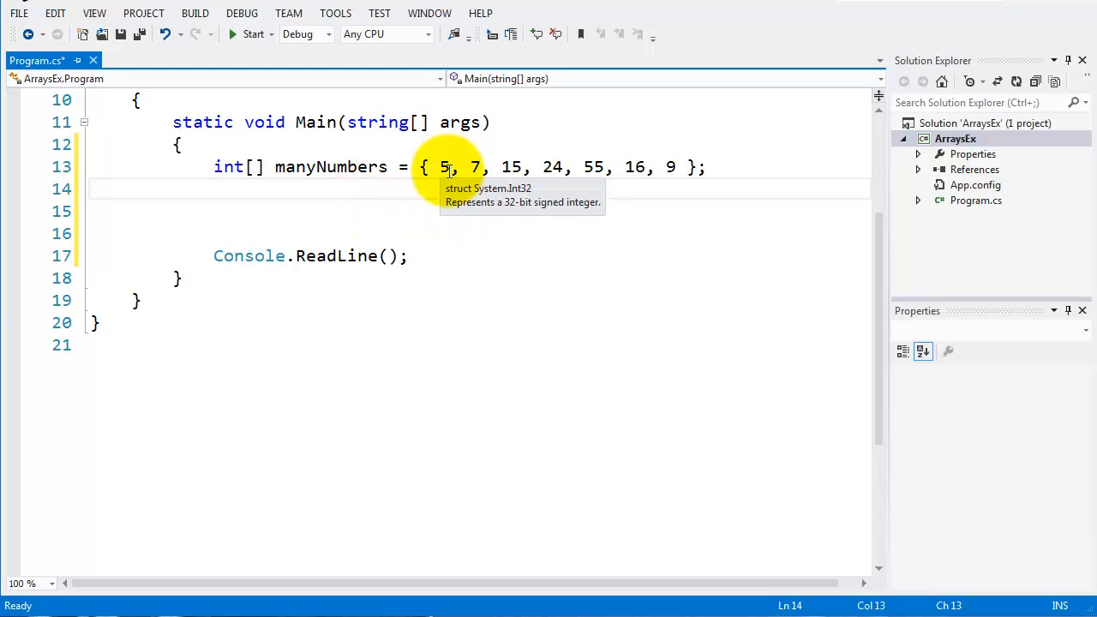
mouse_move(473, 166)
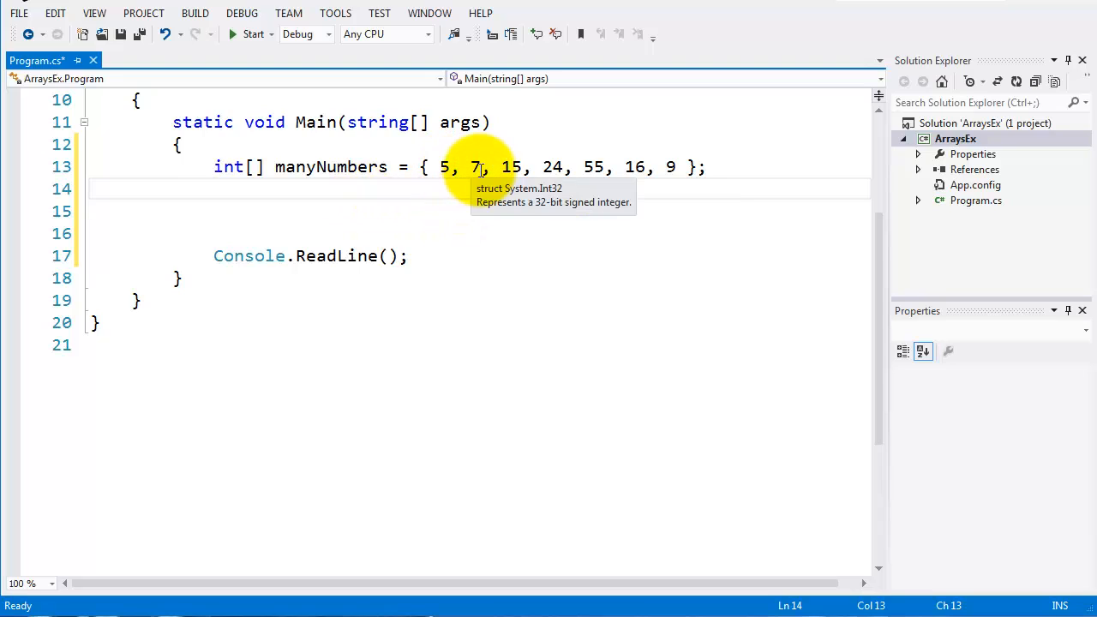
mouse_move(511, 166)
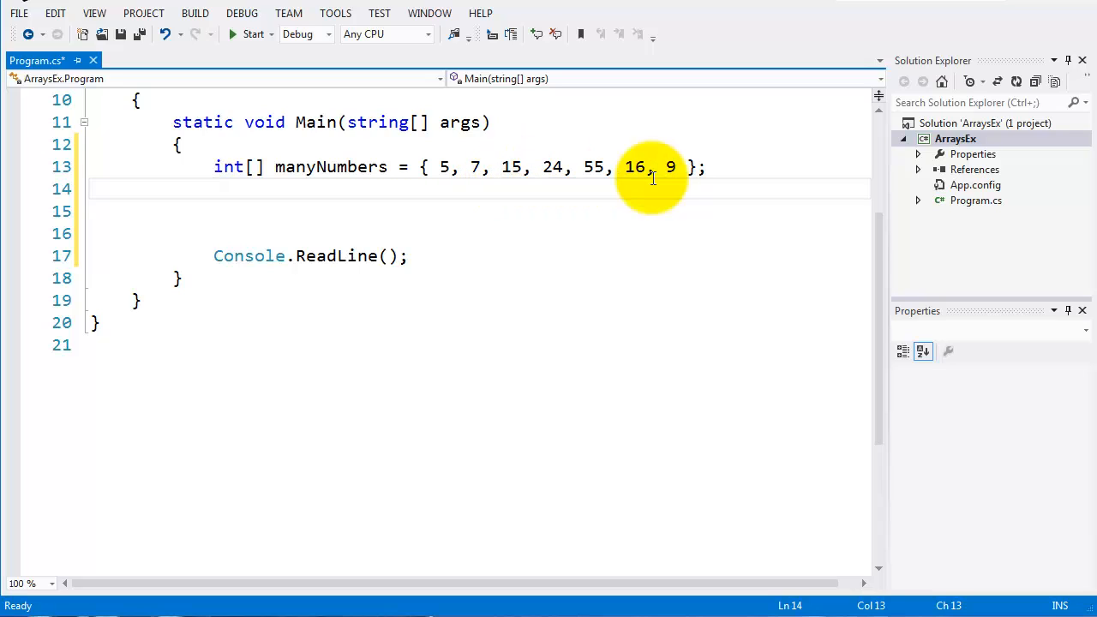
mouse_move(271, 219)
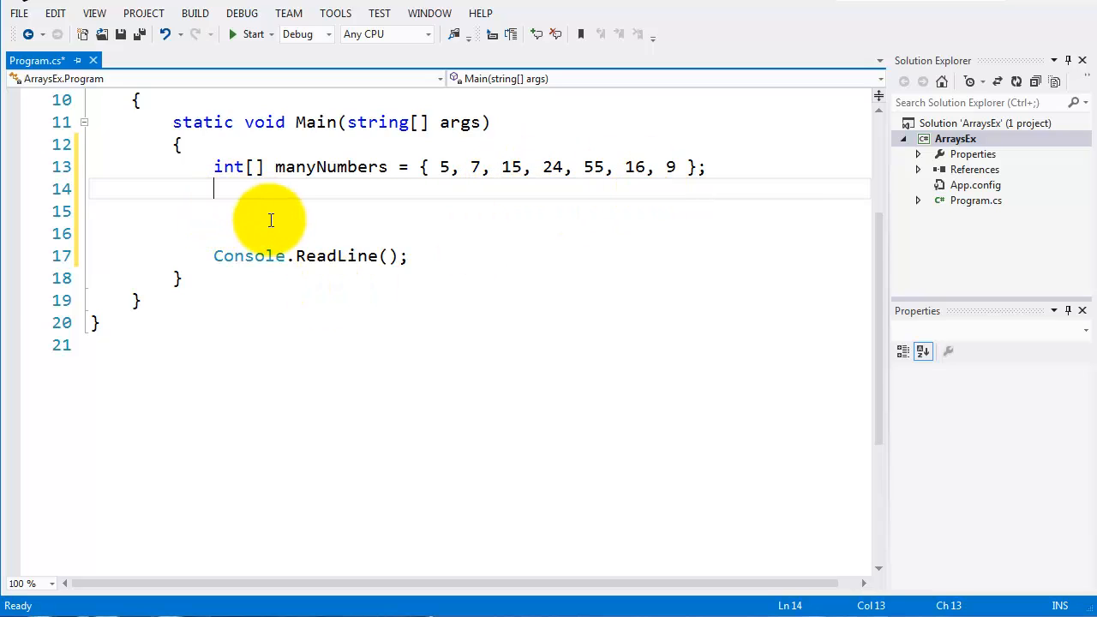
type("Console")
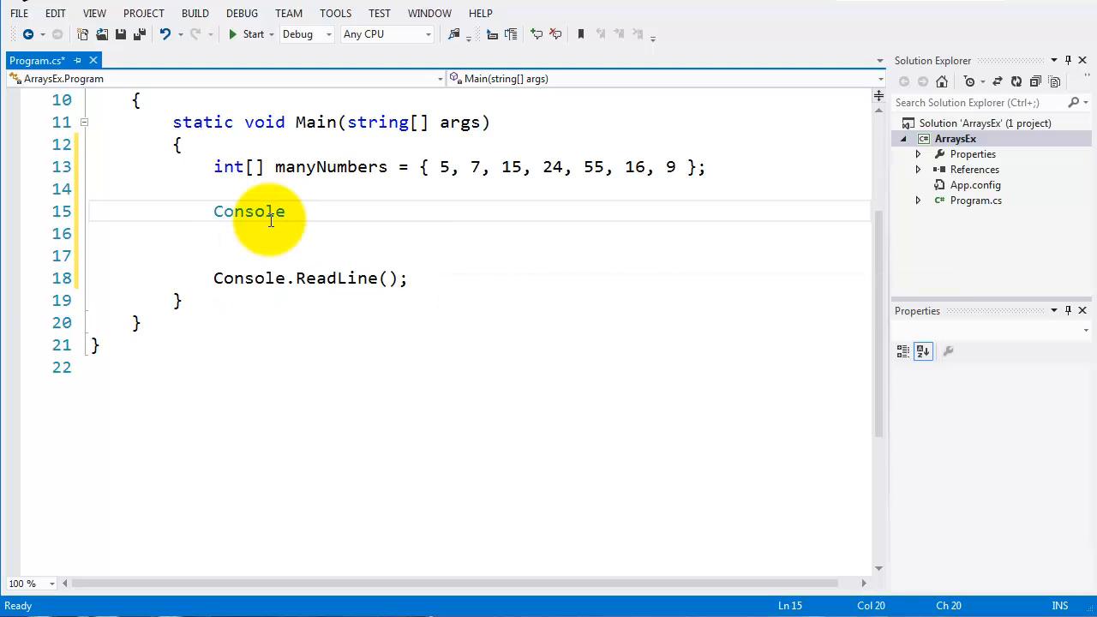
type(".WriteLine(")
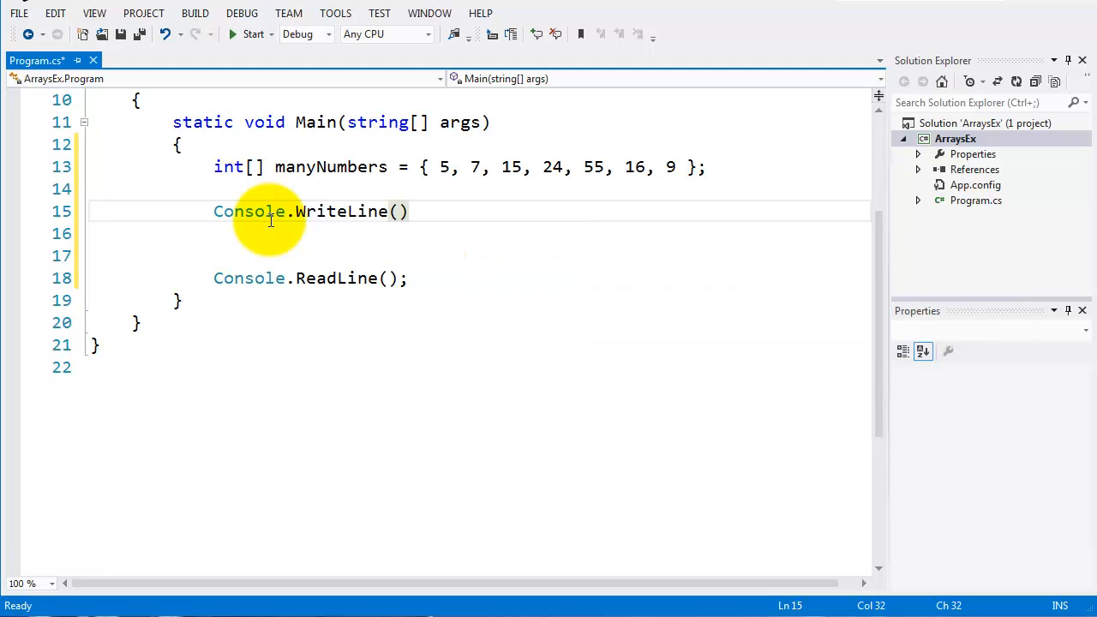
type(";")
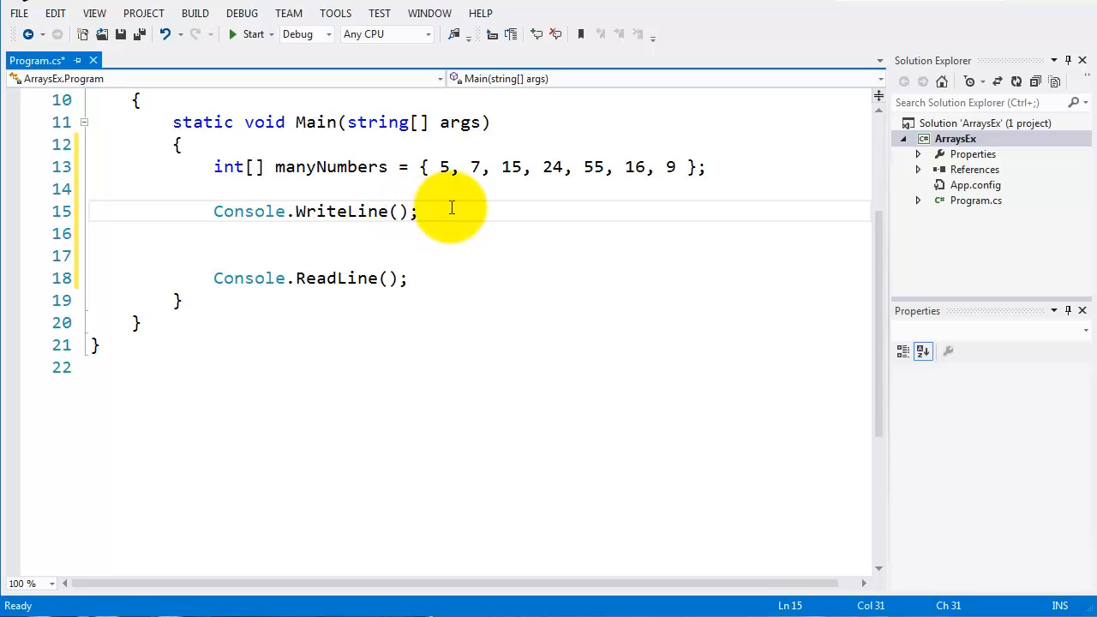
Make it print "The number is {0}" filled with manyNumbers[2].
type("\"")
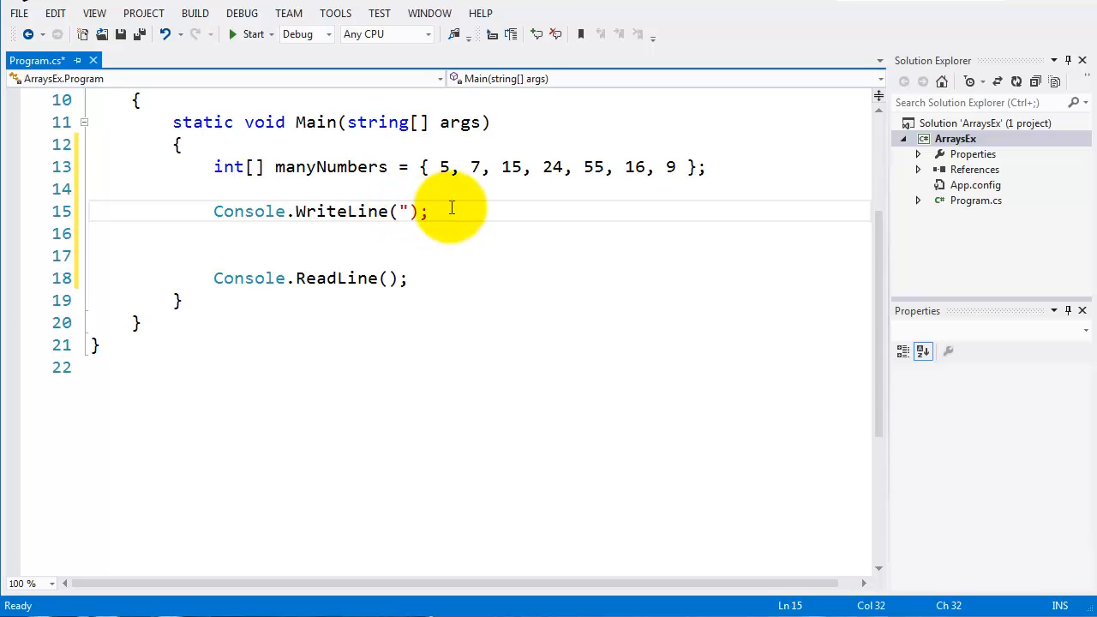
type("The number is")
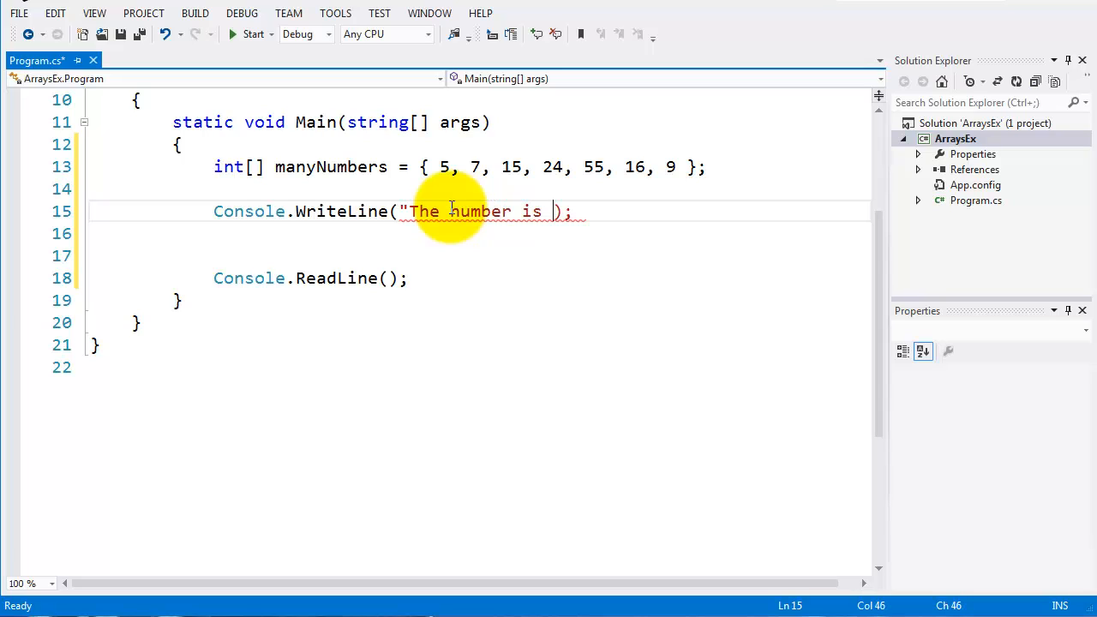
type("{0}")
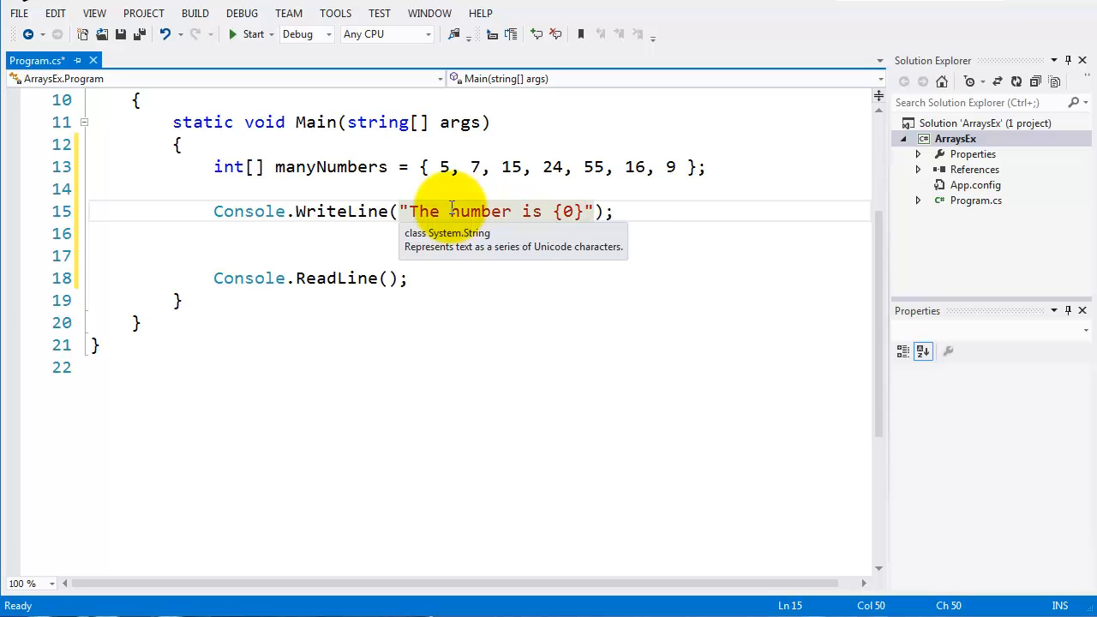
type(",")
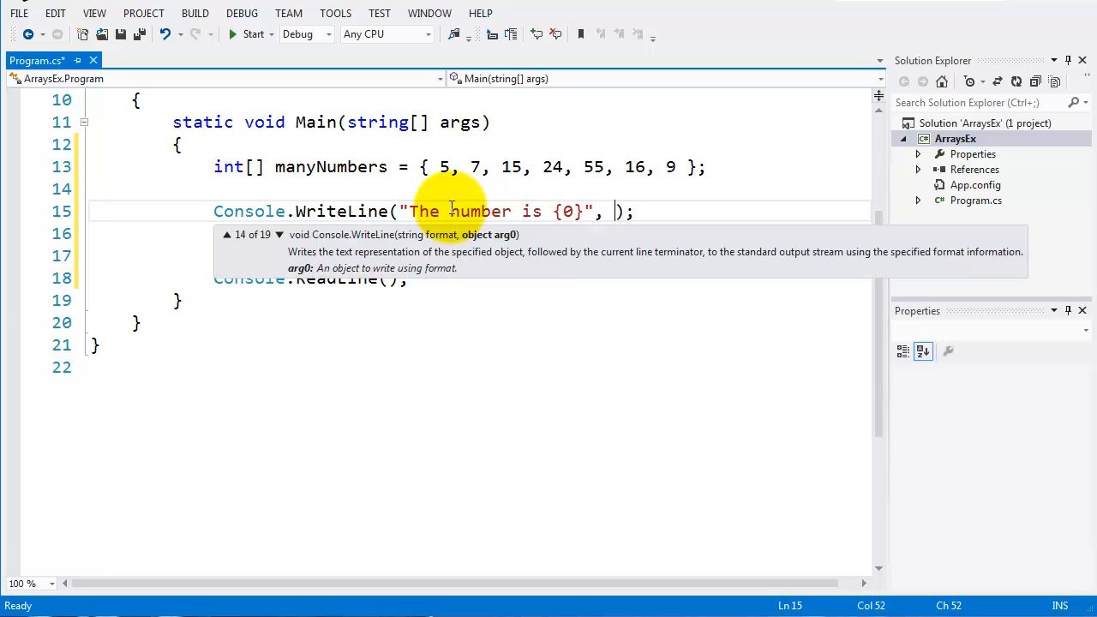
type("manyNumbers")
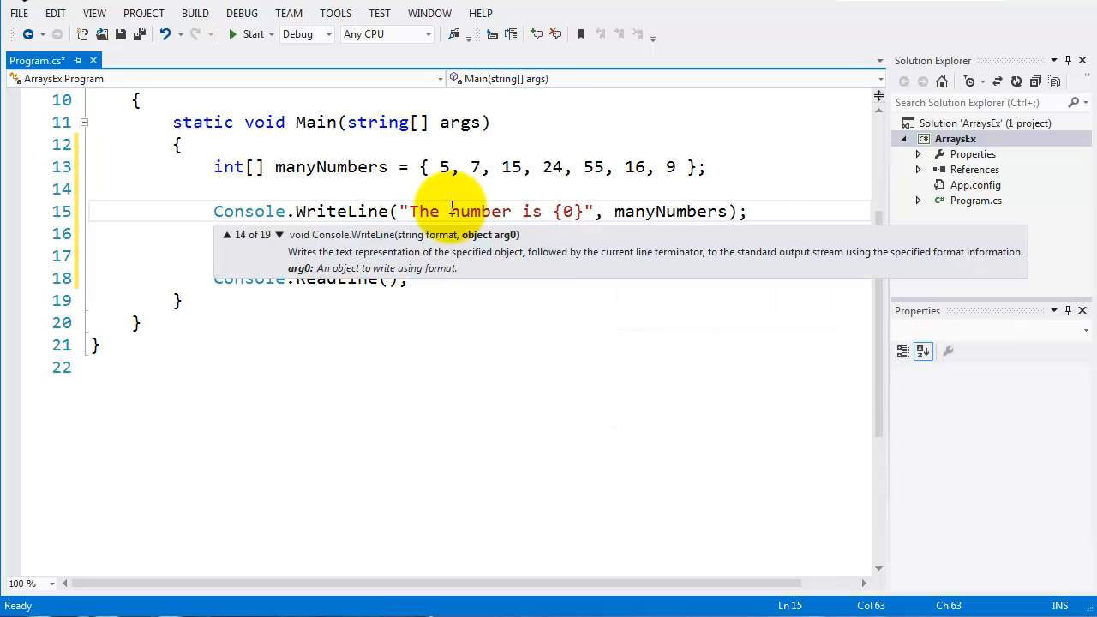
type("[]")
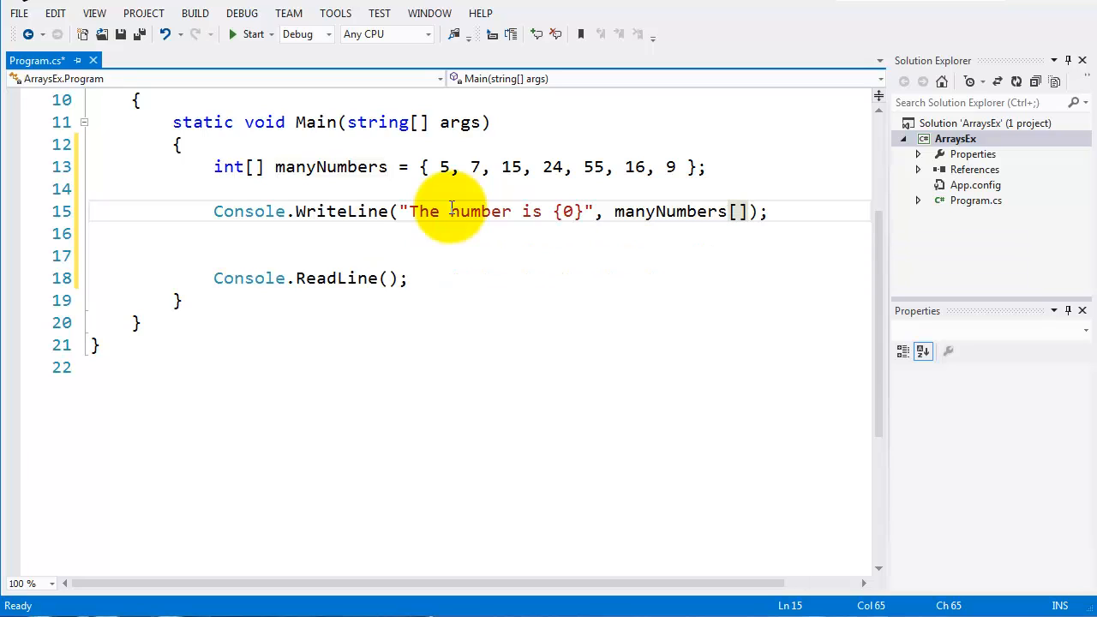
mouse_move(442, 166)
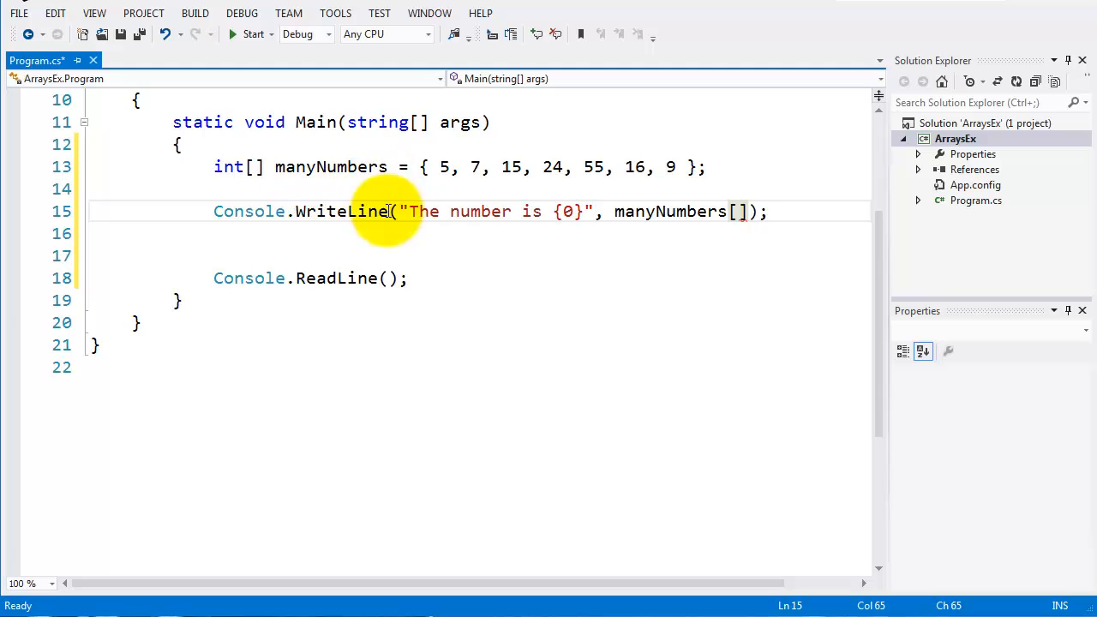
mouse_move(403, 168)
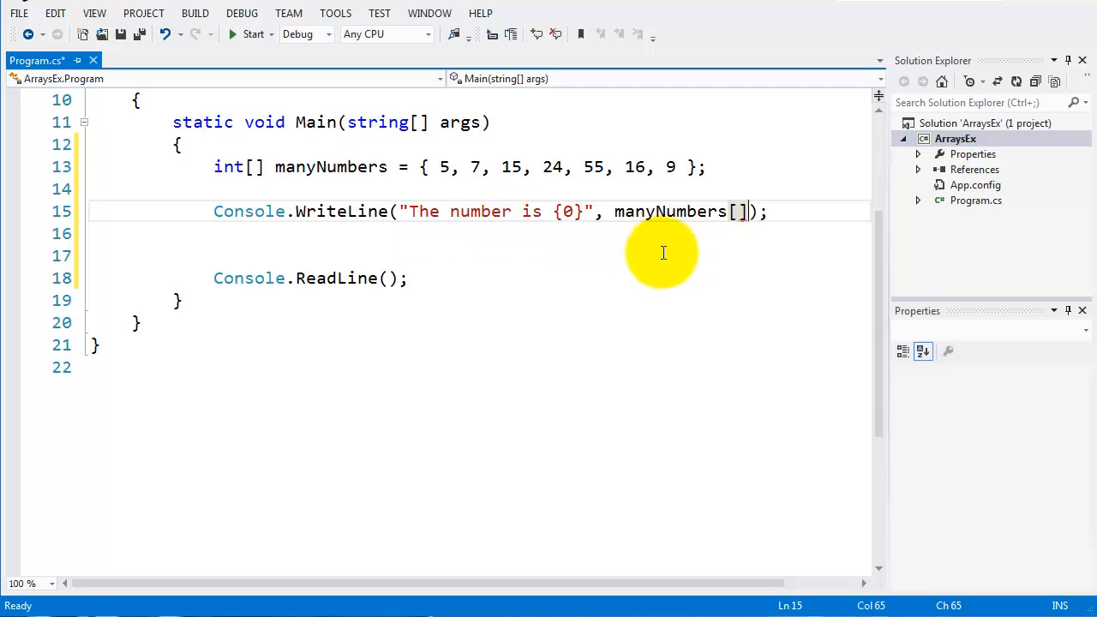
mouse_move(748, 216)
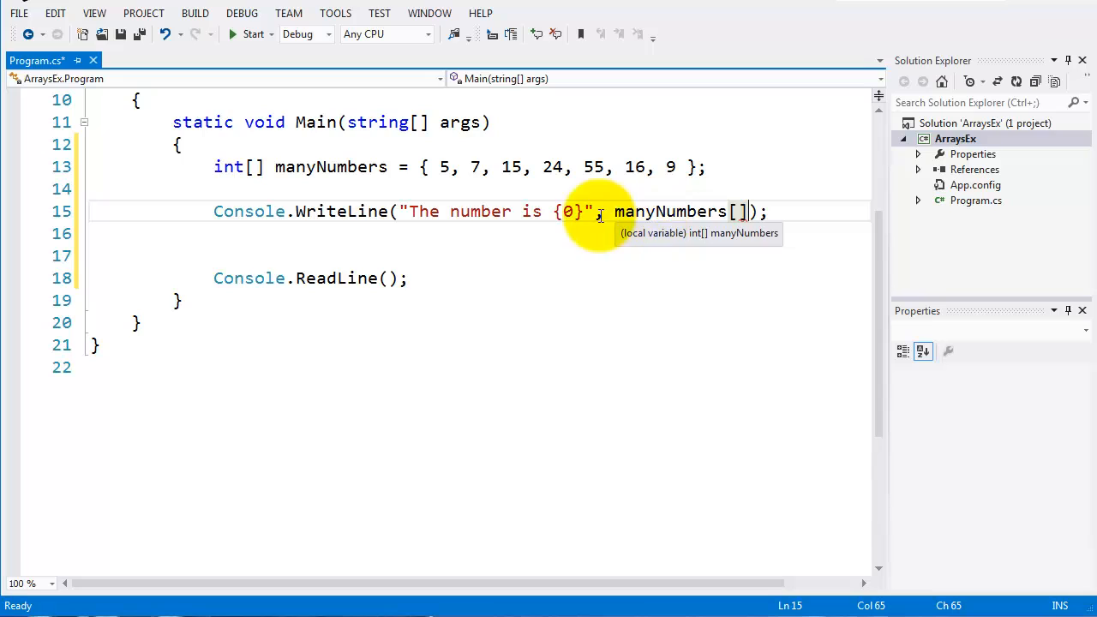
mouse_move(624, 233)
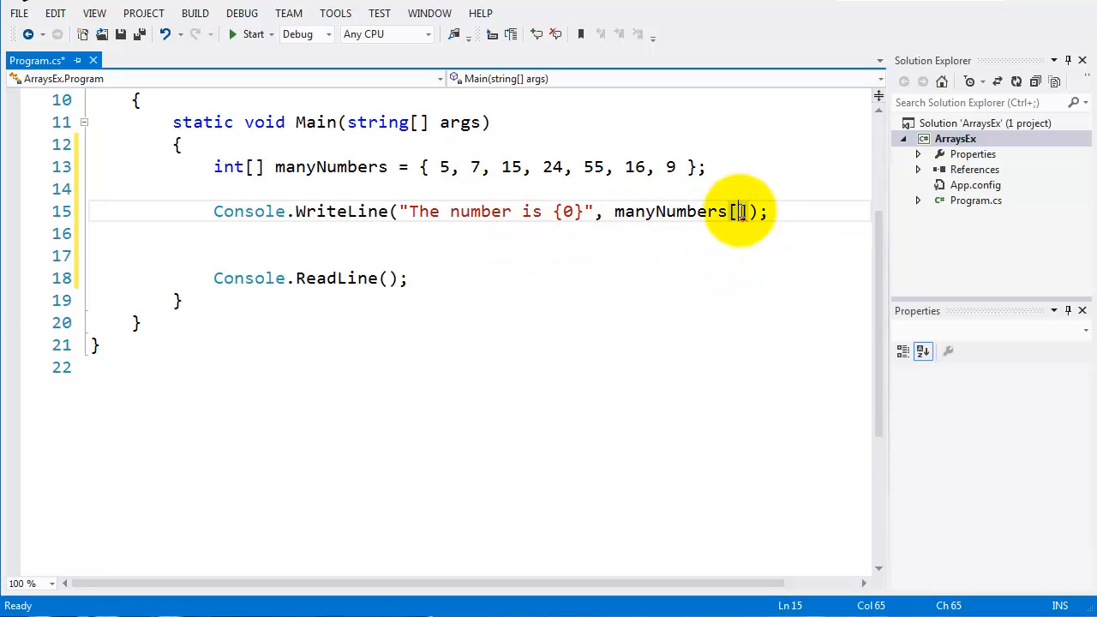
type("2")
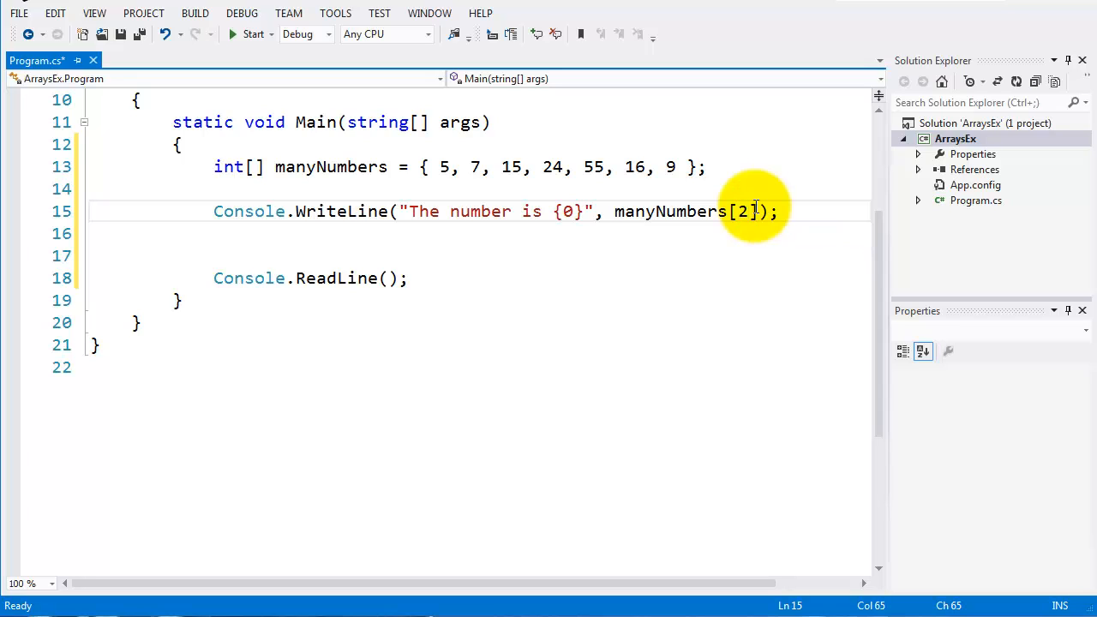
left_click(410, 278)
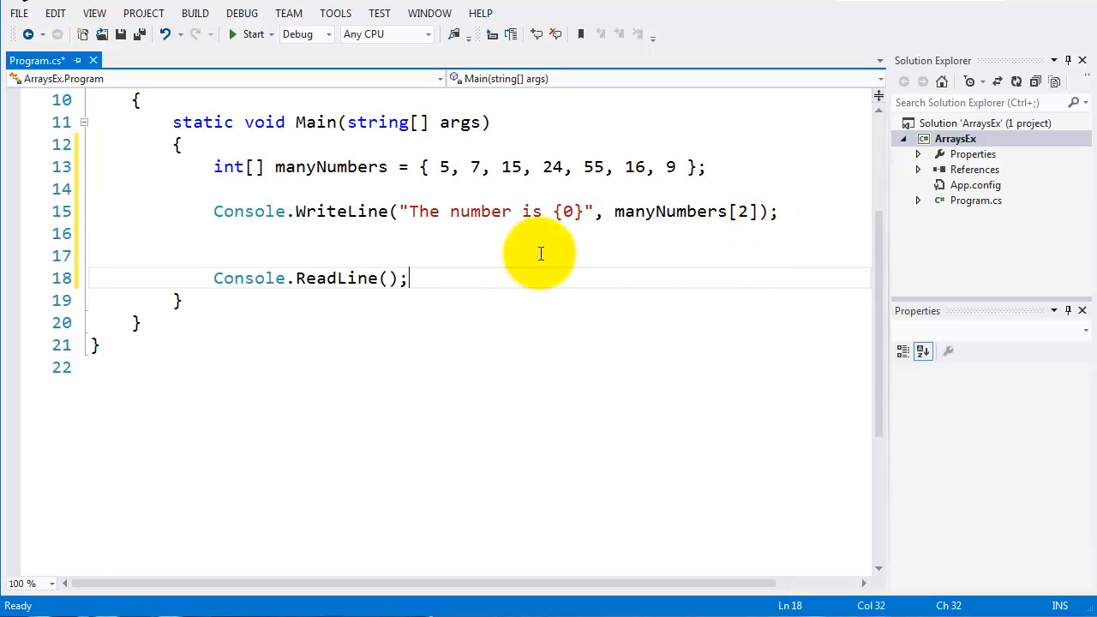
mouse_move(444, 166)
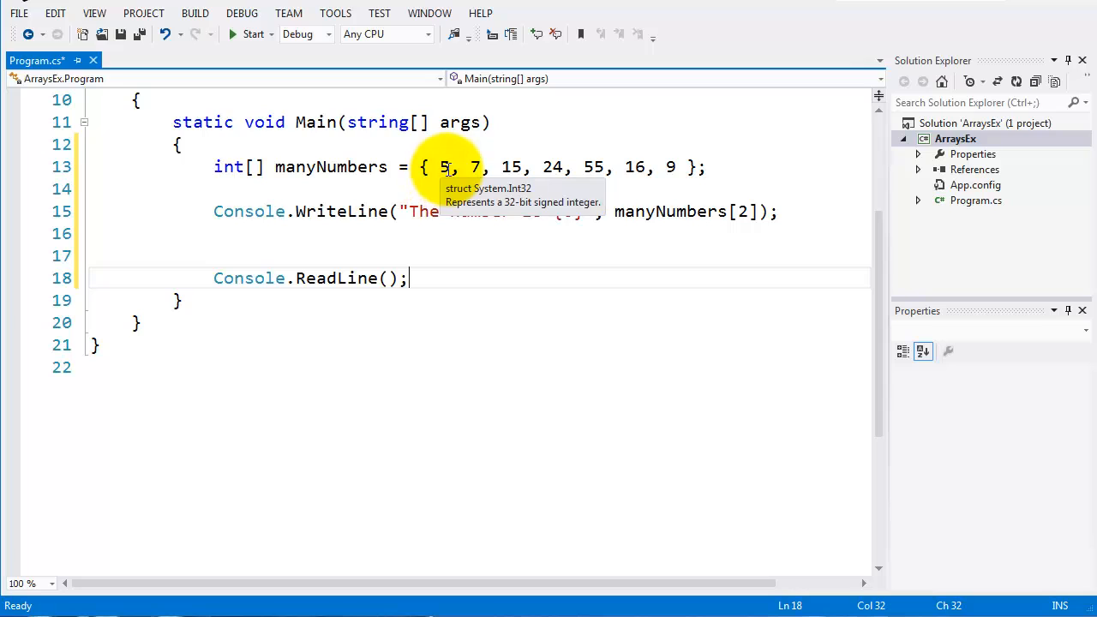
mouse_move(530, 253)
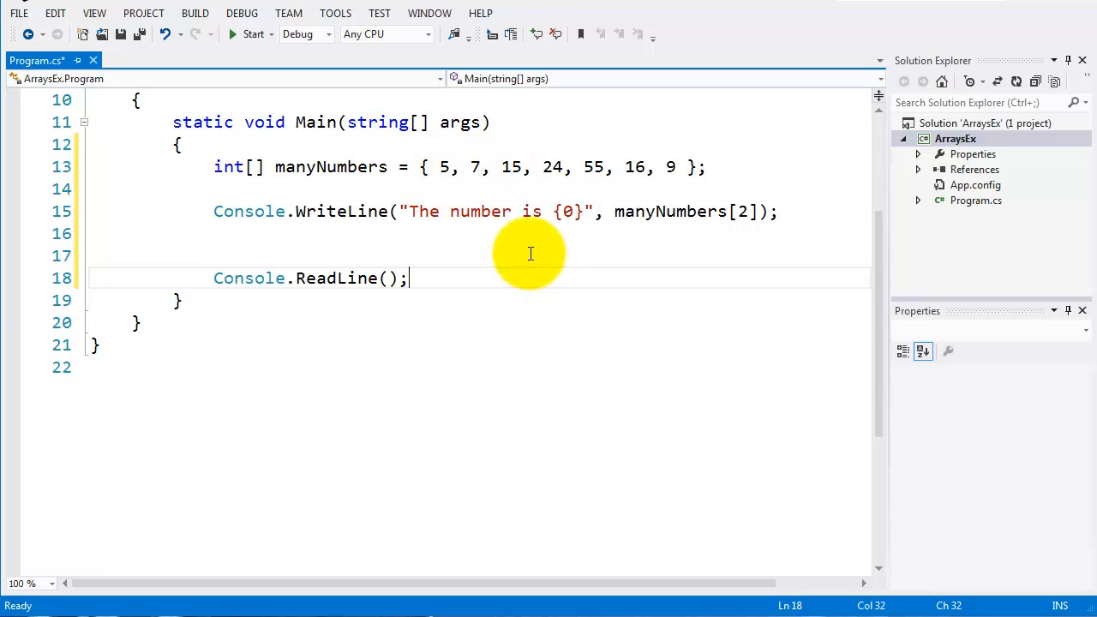
mouse_move(621, 239)
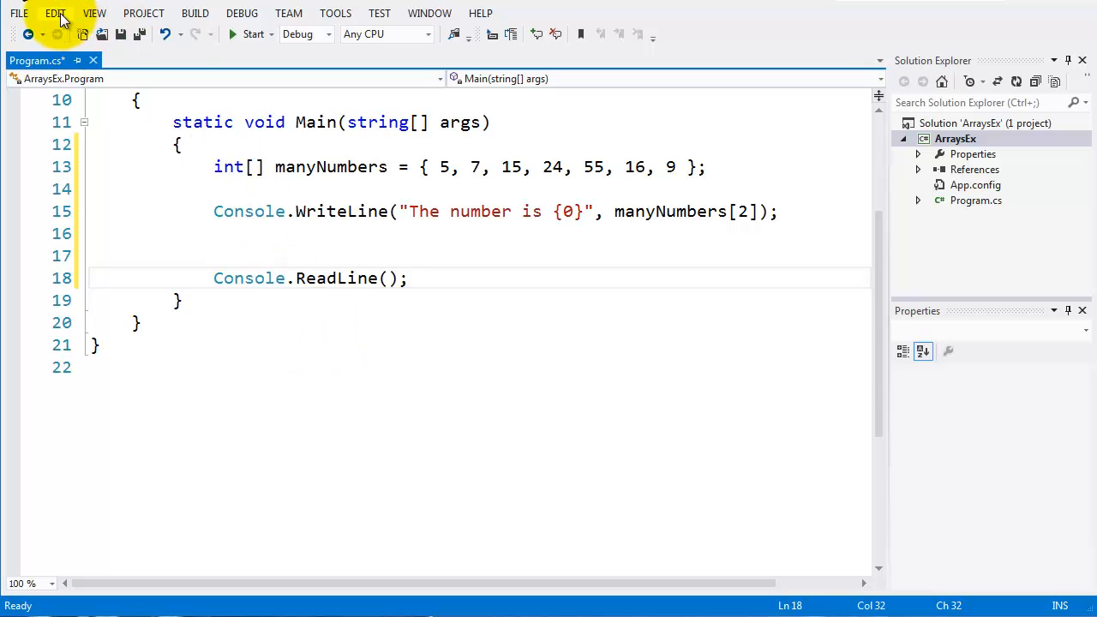
Build and run ArraysEx to see 'The number is 15' in the console.
left_click(252, 34)
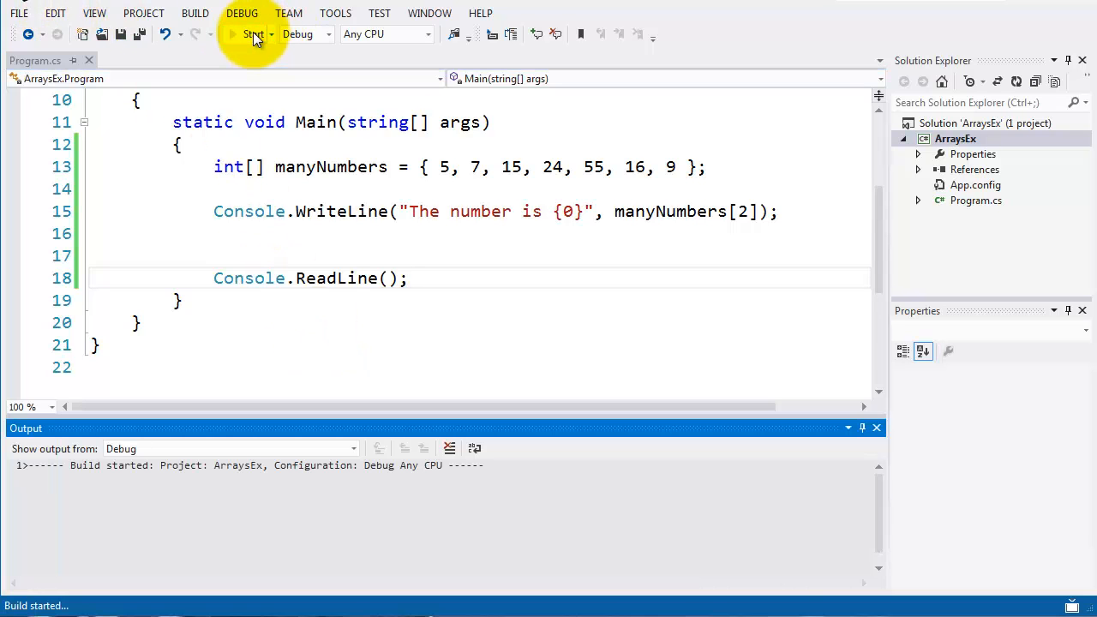
left_click(252, 35)
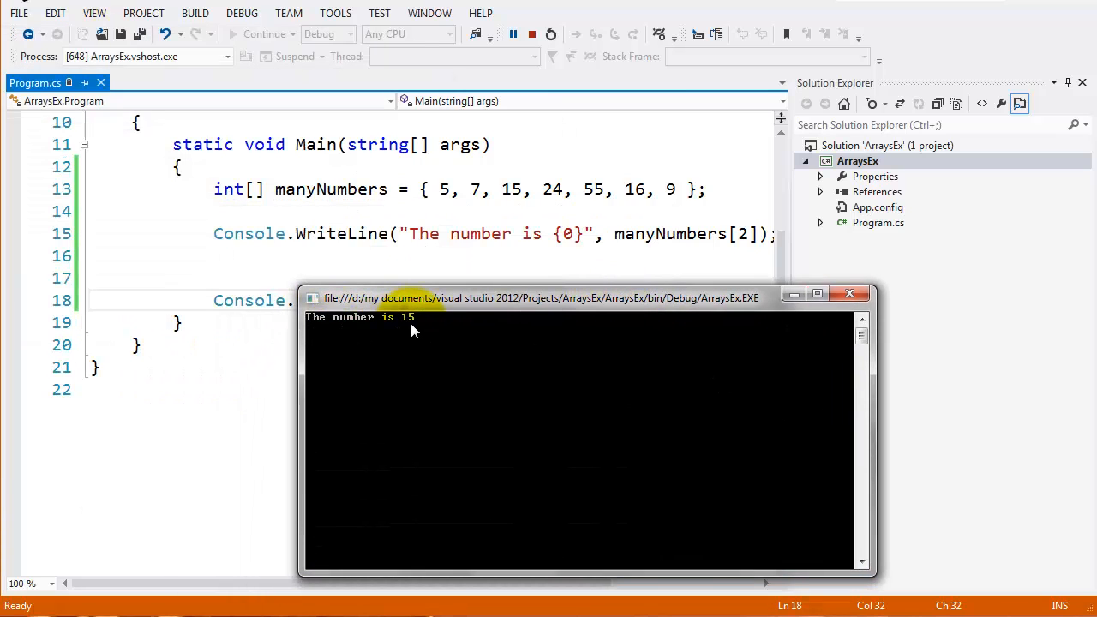
mouse_move(770, 346)
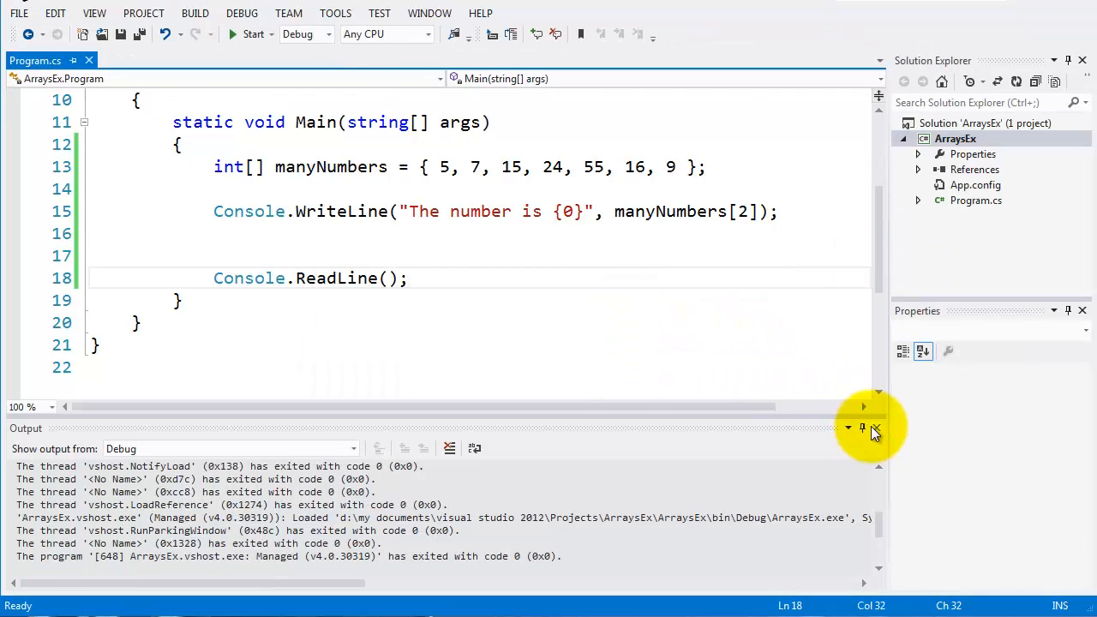
Close the Output pane and comment out the manyNumbers declaration and its WriteLine.
left_click(874, 428)
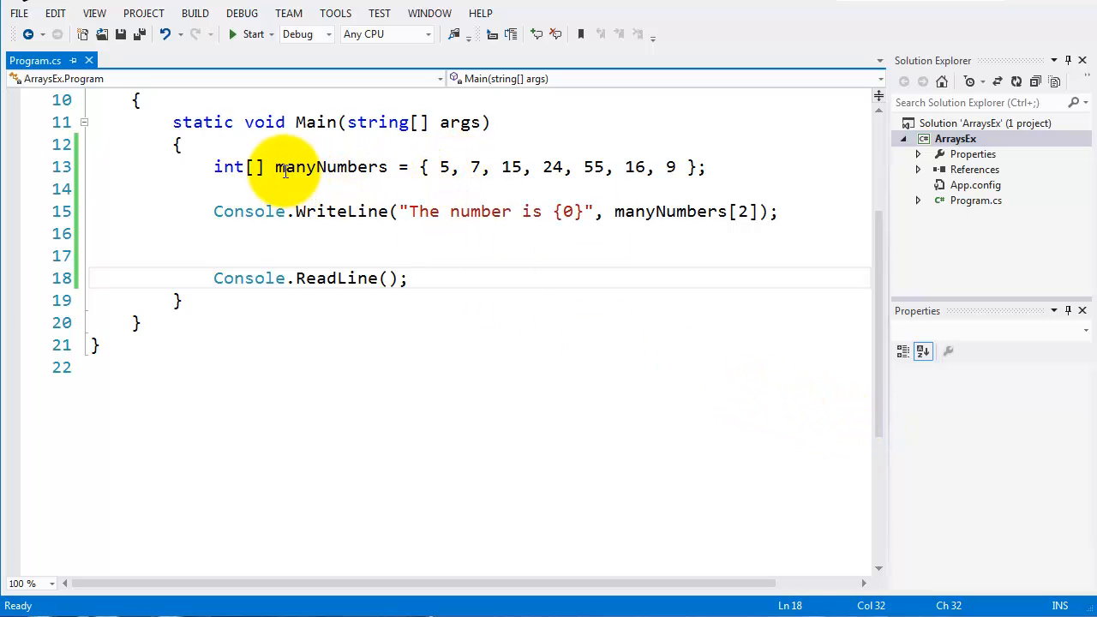
double_click(329, 166)
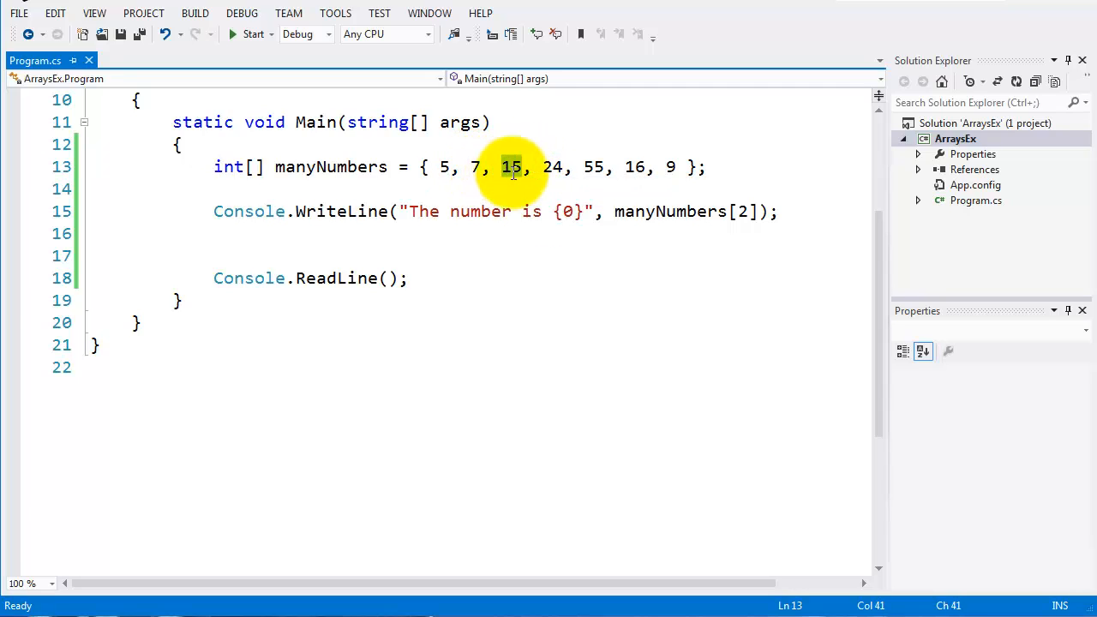
left_click(214, 233)
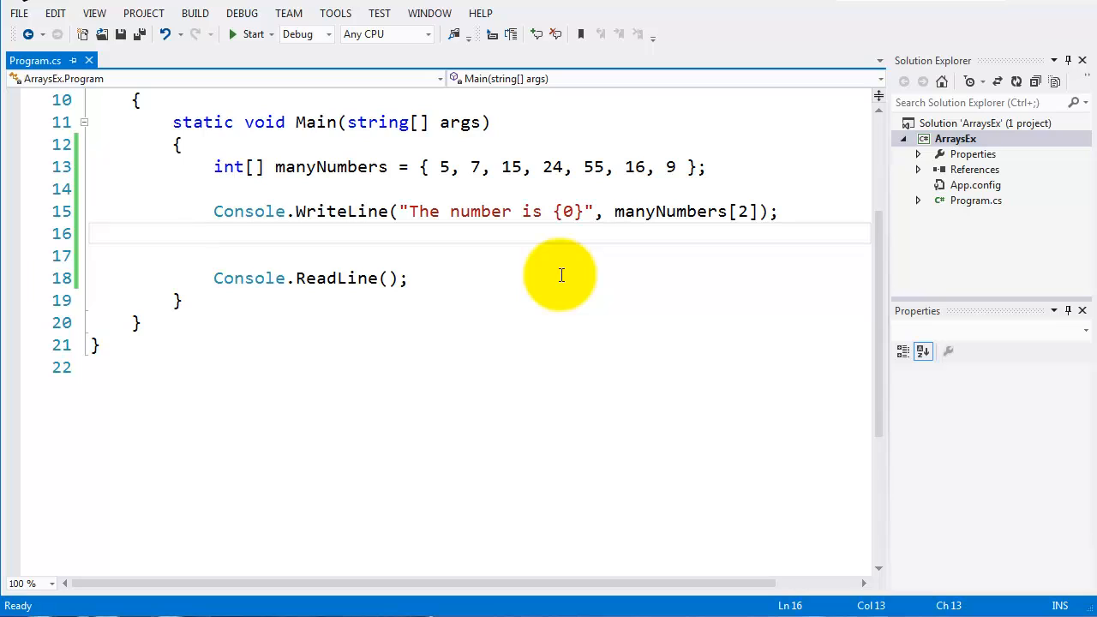
mouse_move(179, 198)
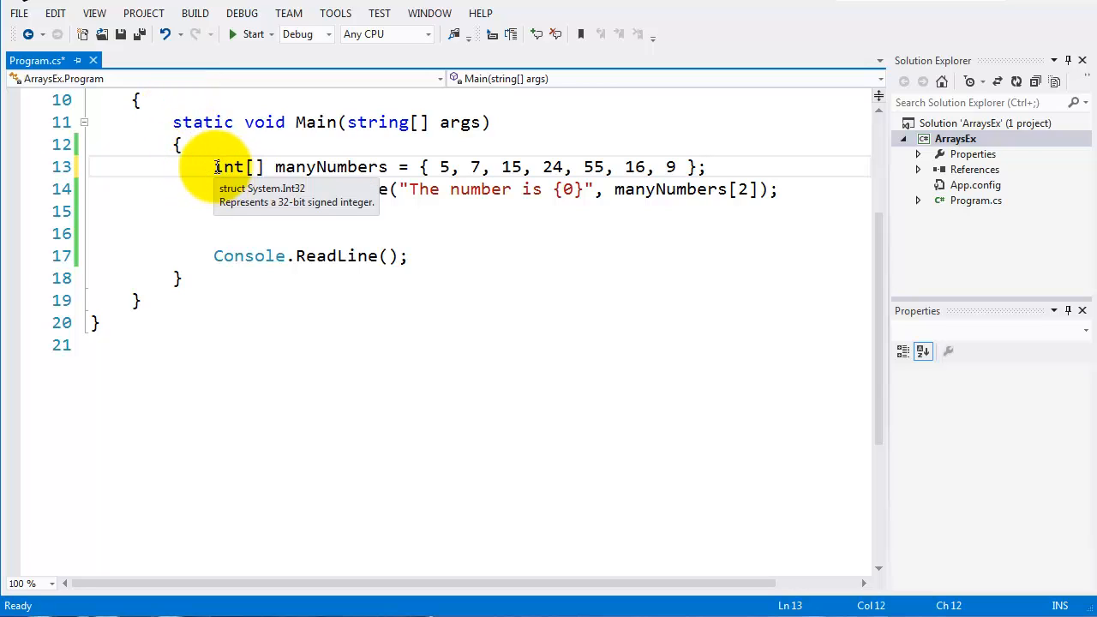
type("//")
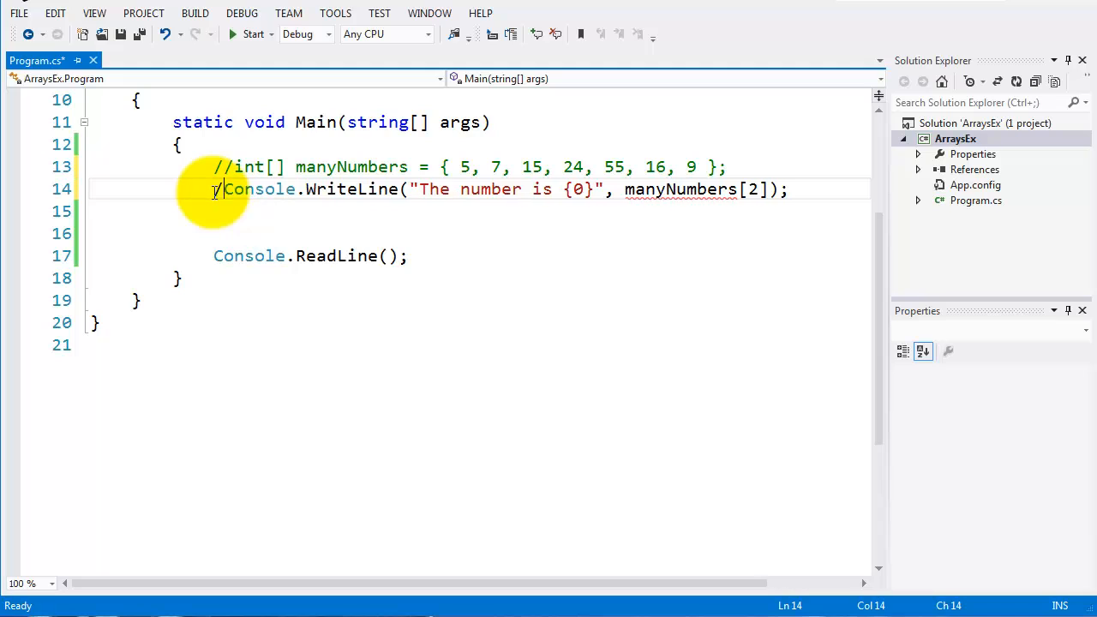
type("/")
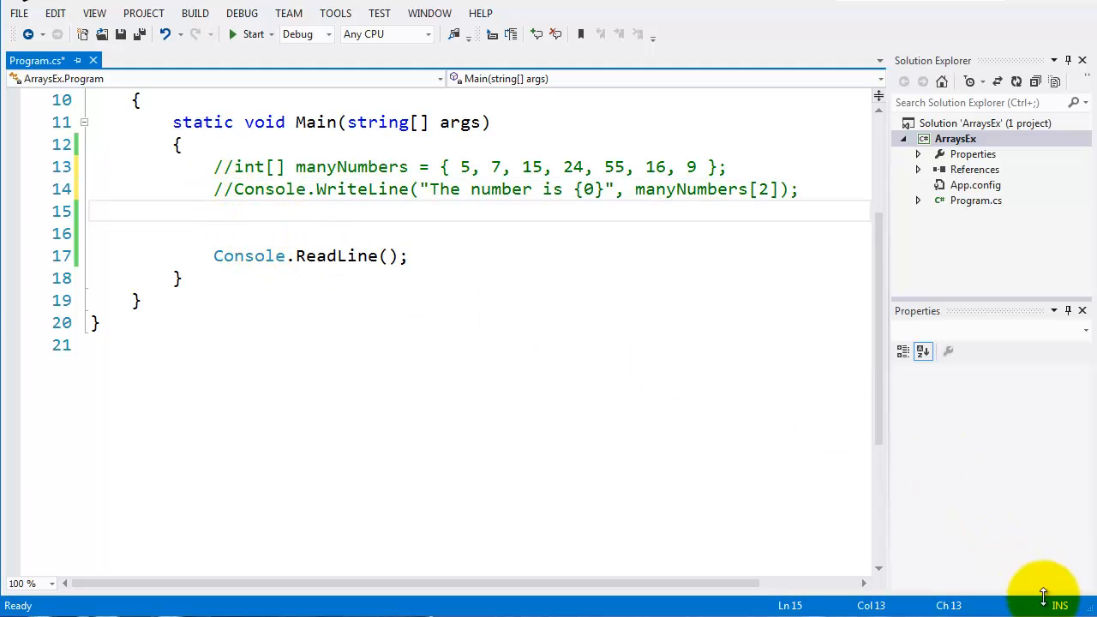
Declare string[] lecturers holding "Damien", "Paul", "Kevin", "Rory" and "Shazia".
type("string[] lecturers = { \"Damien\", \"Paul\", \"Kevin\", \"Rory\", \"Shazia\" };")
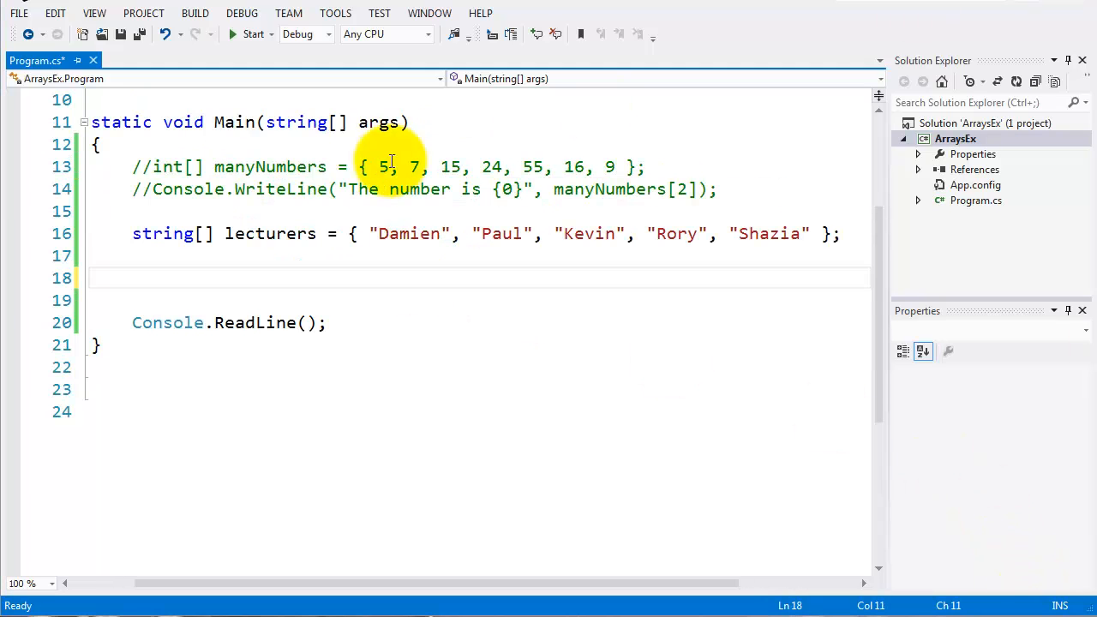
mouse_move(154, 233)
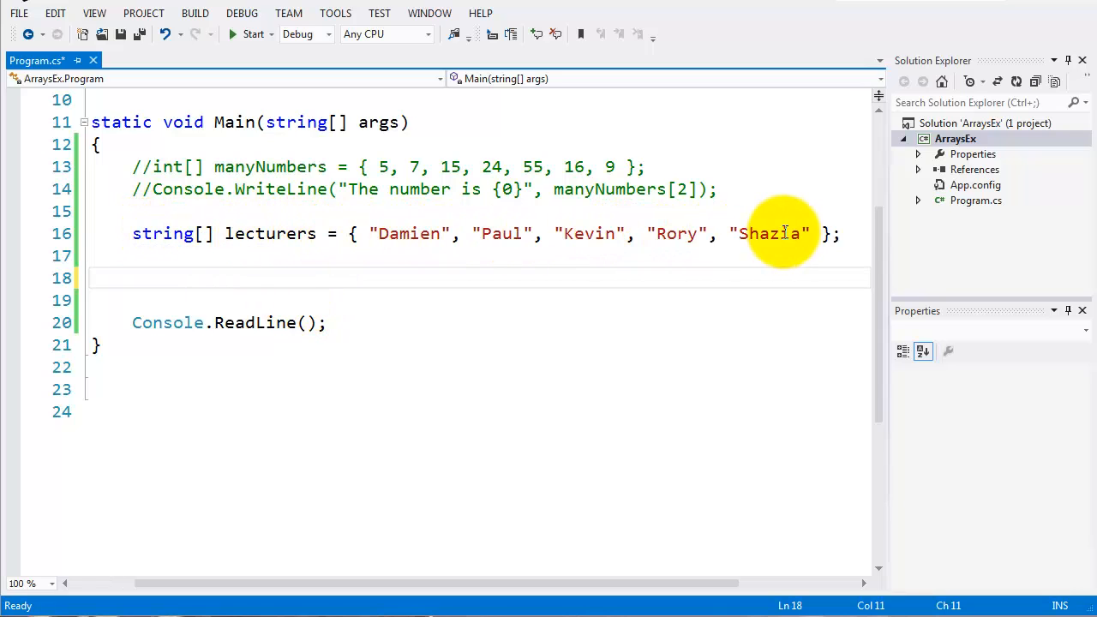
mouse_move(836, 233)
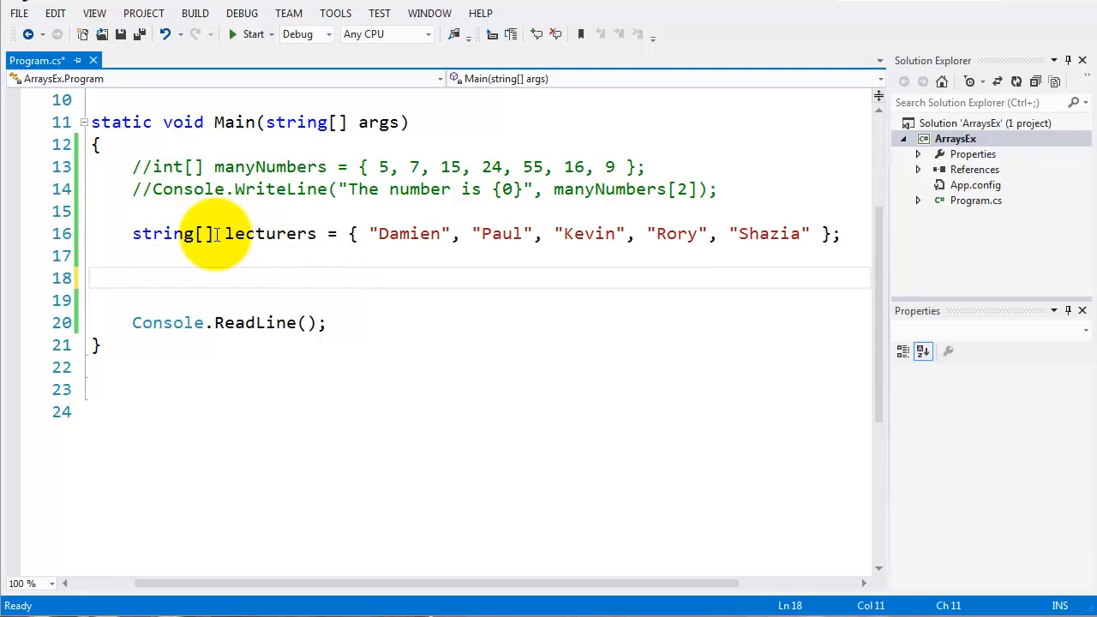
mouse_move(372, 234)
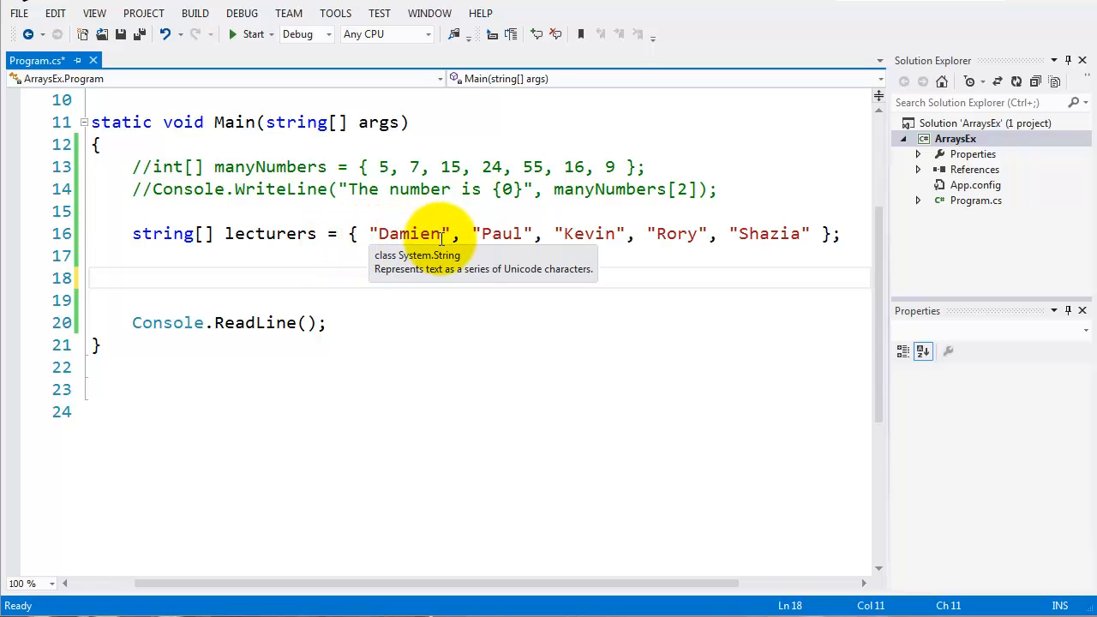
mouse_move(497, 247)
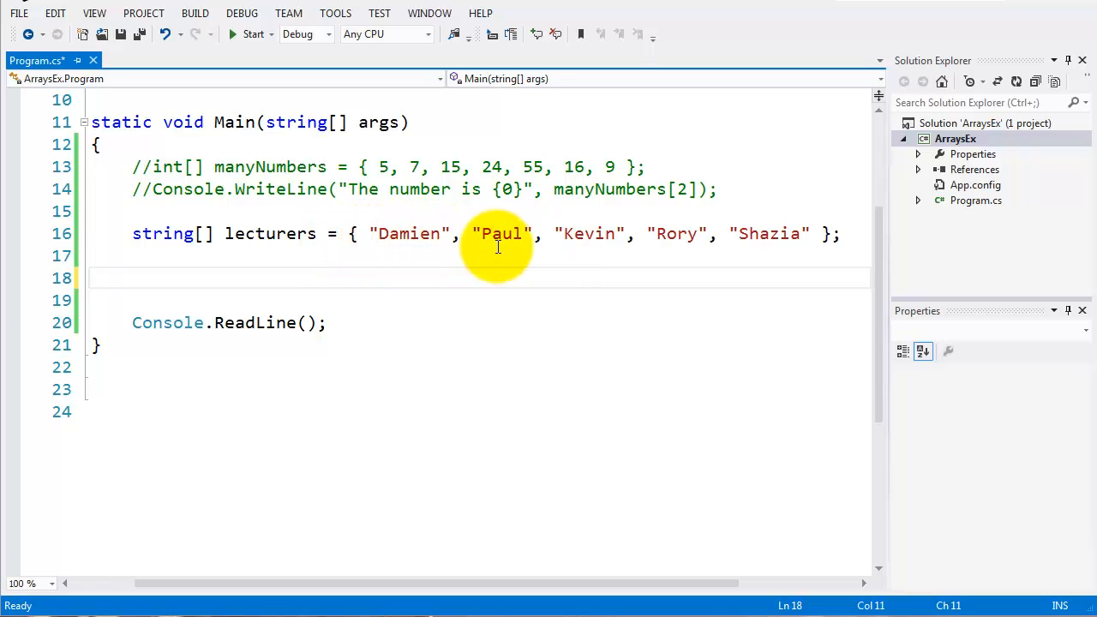
mouse_move(781, 329)
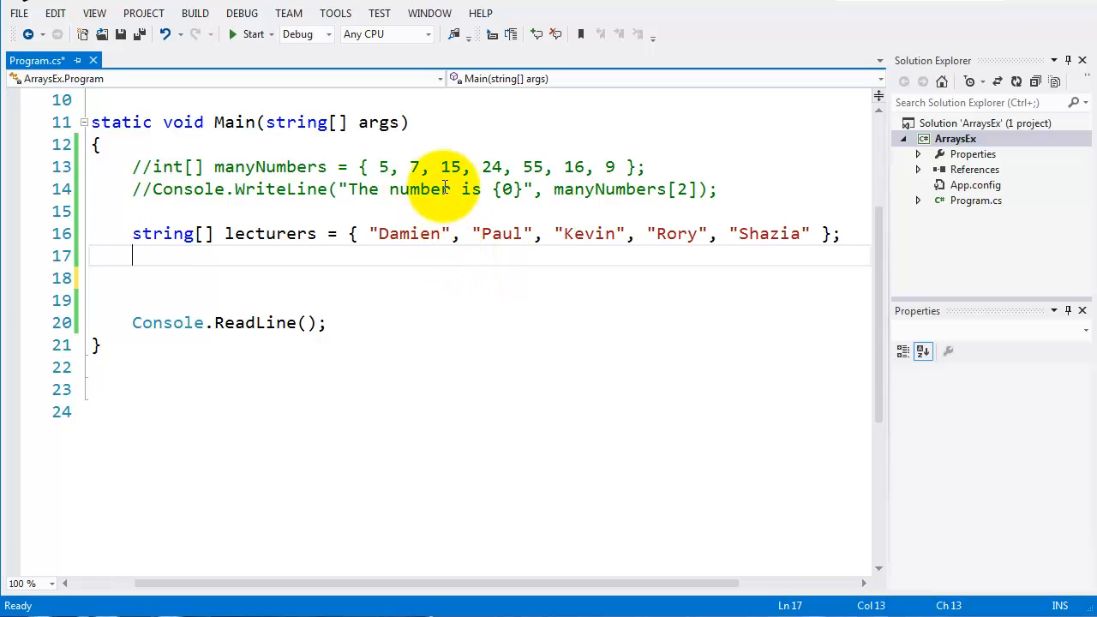
mouse_move(403, 271)
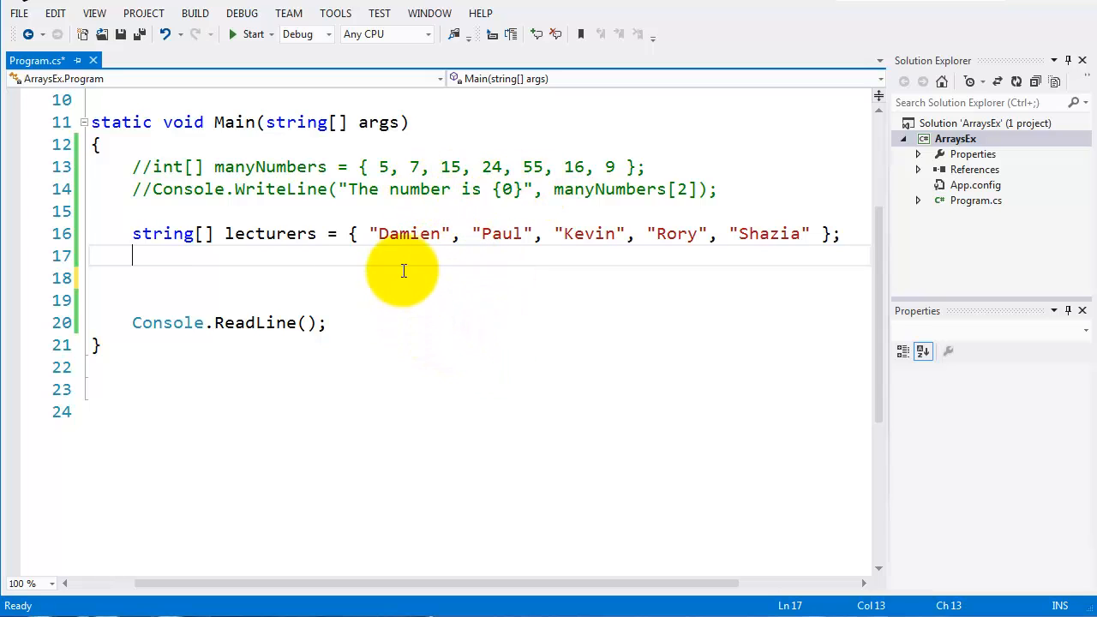
mouse_move(589, 255)
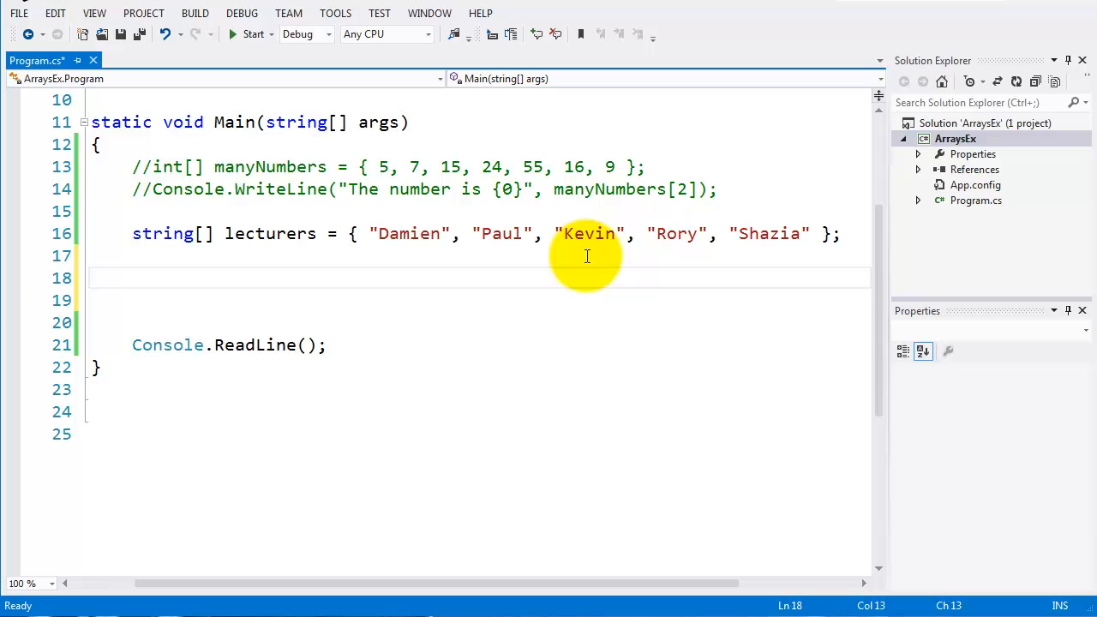
Begin a for loop with braces, initialising int i = 0.
type("for")
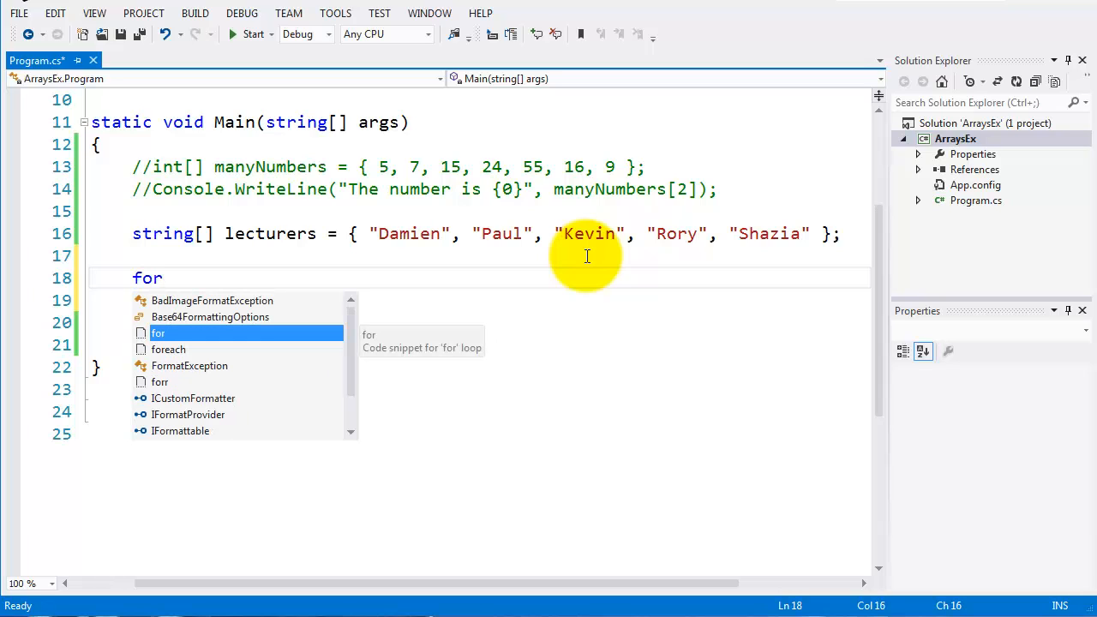
type("(")
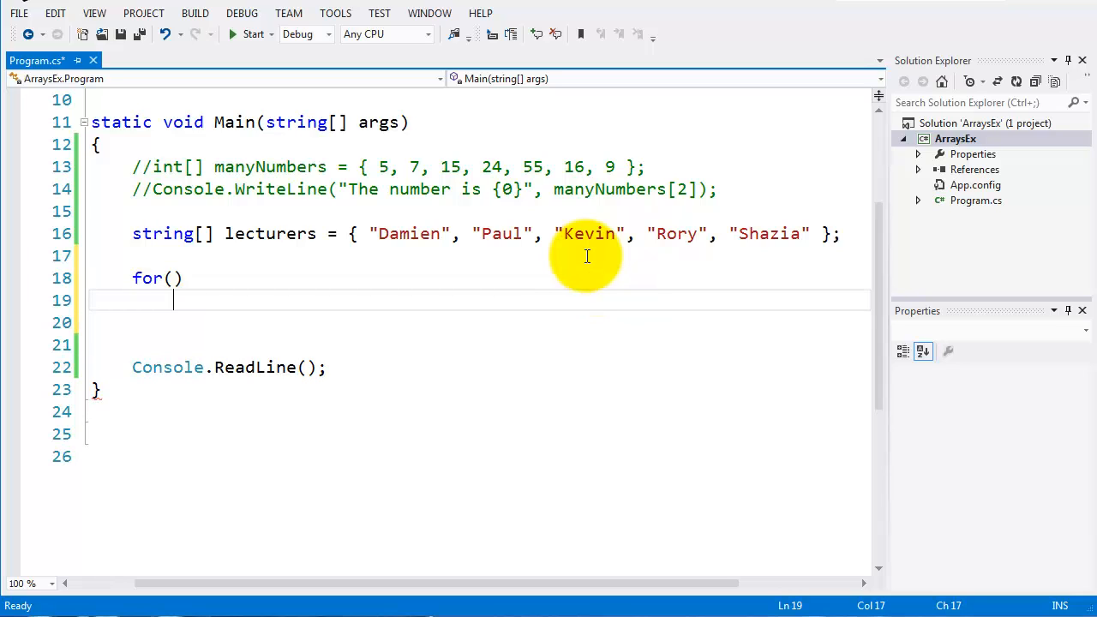
type("{")
type("}")
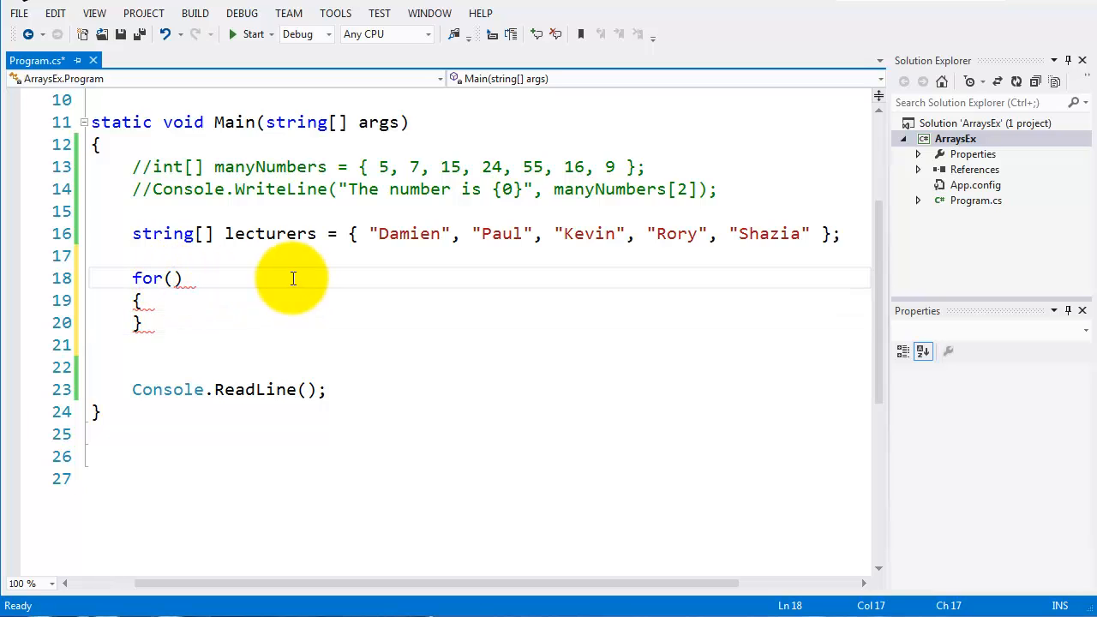
type("int")
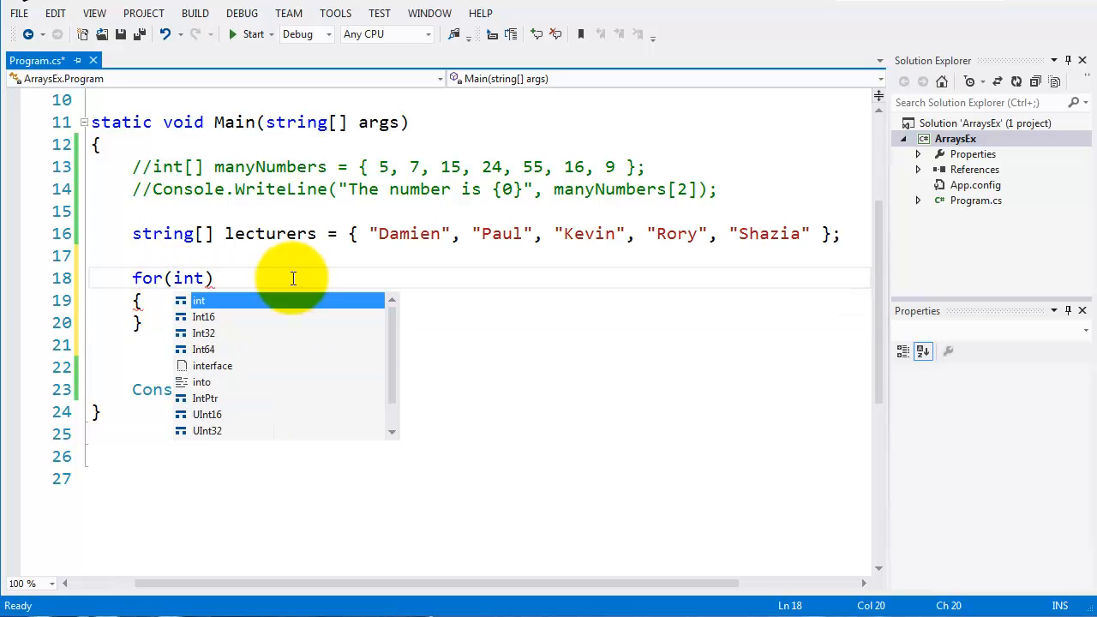
type("i =")
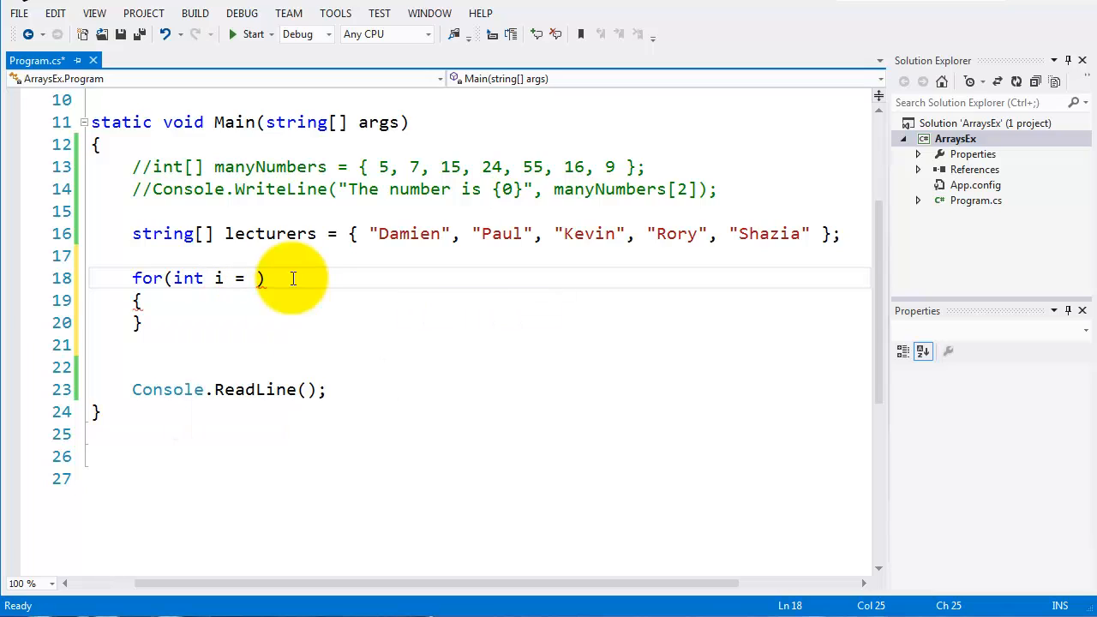
type("0; i")
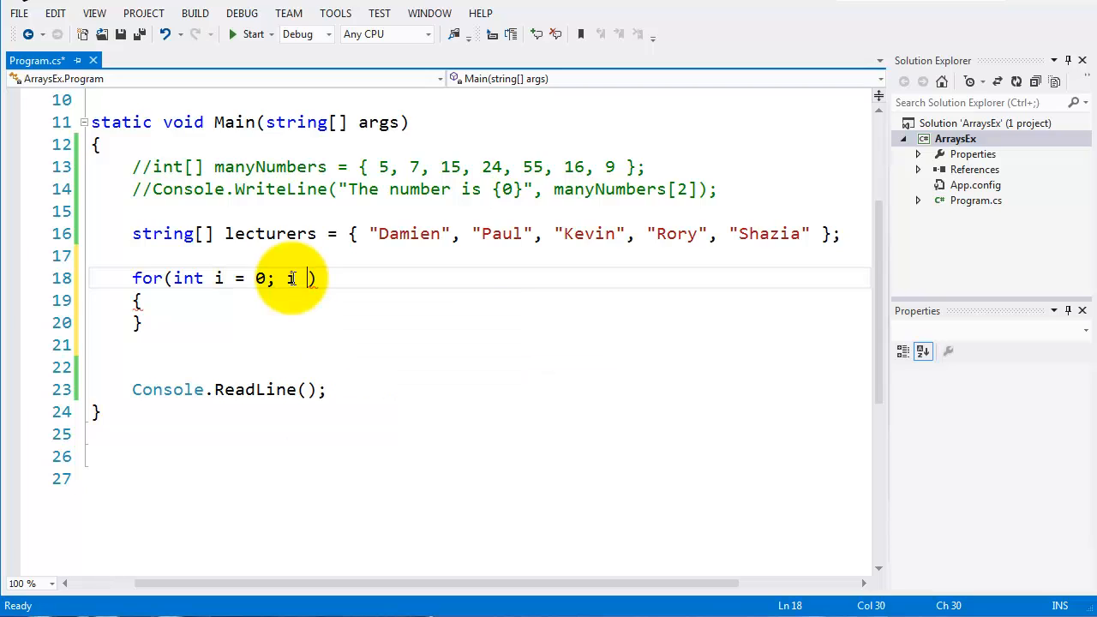
Add the condition i < lecturers.Length and start the i increment clause.
type("<")
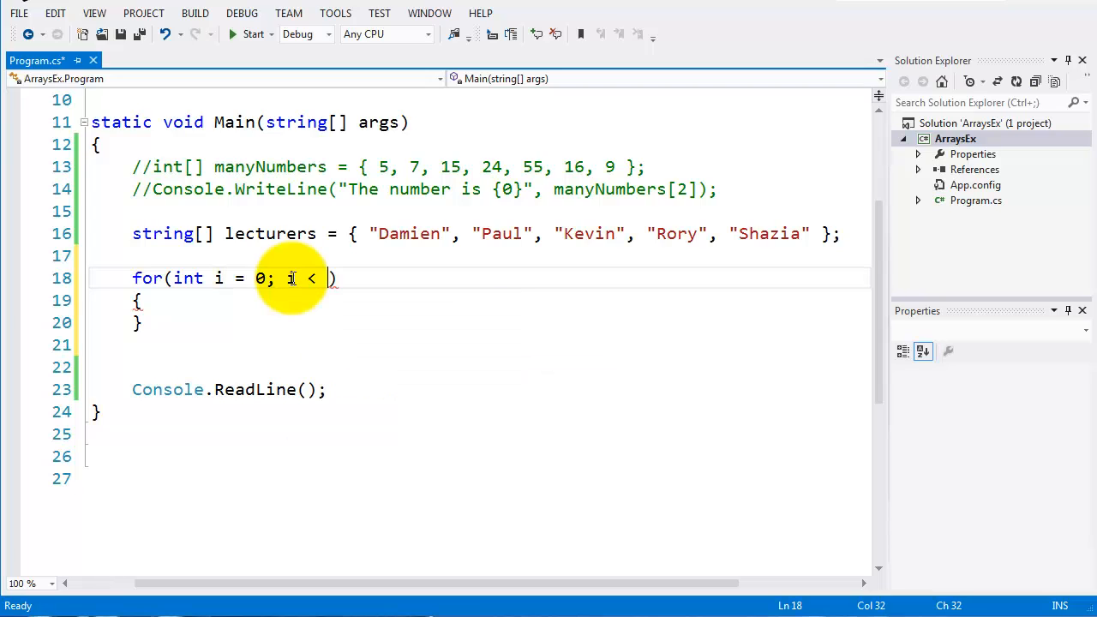
type("lecturers.Length")
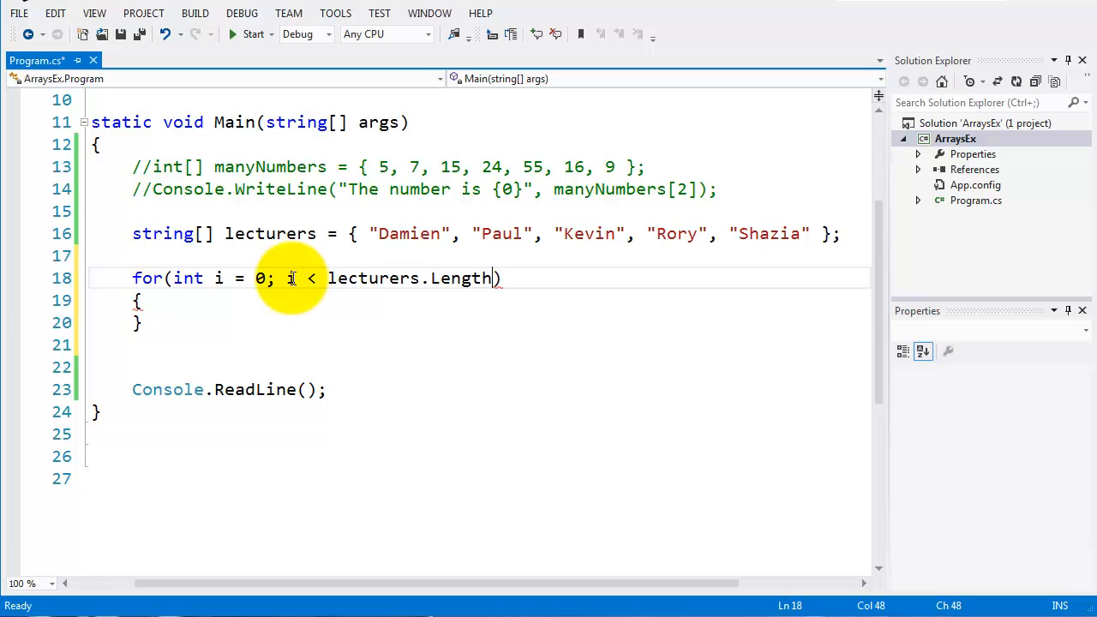
type(";")
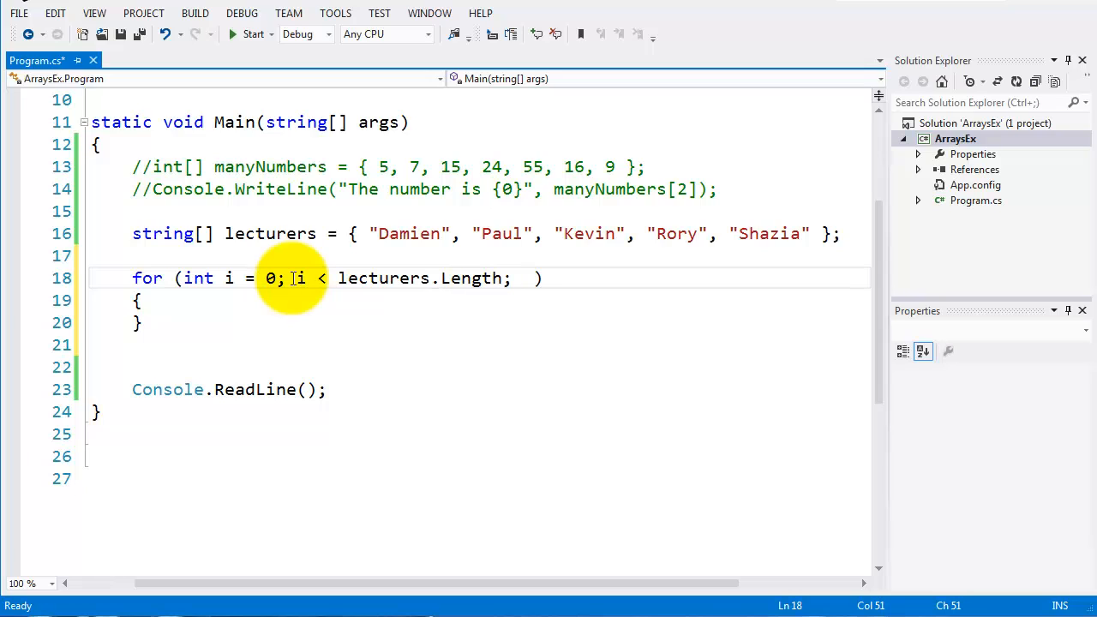
type("i++")
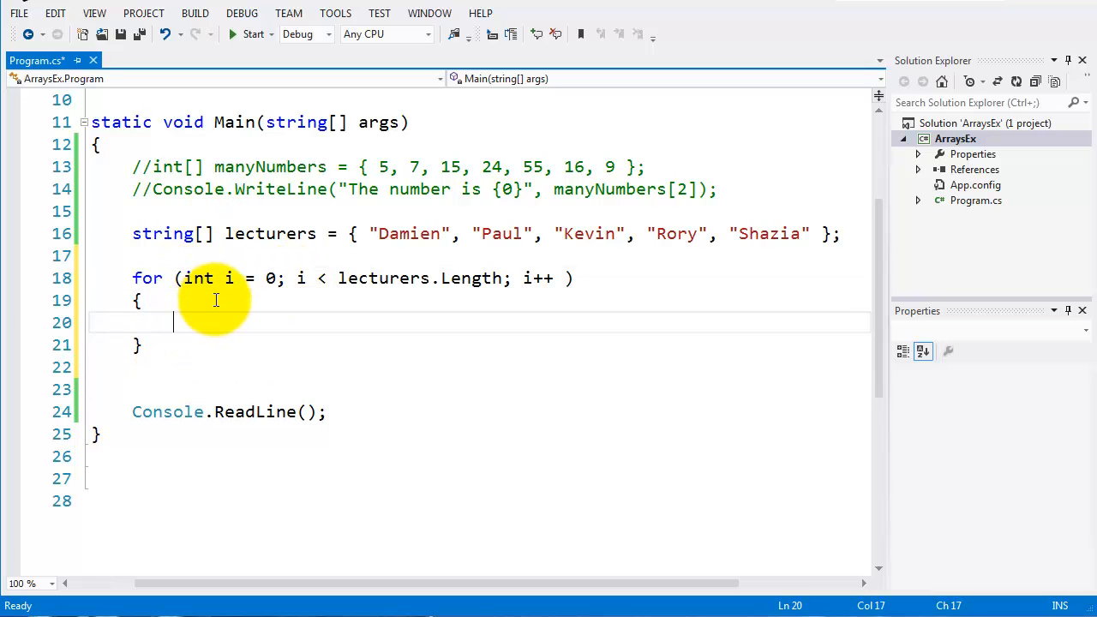
mouse_move(383, 278)
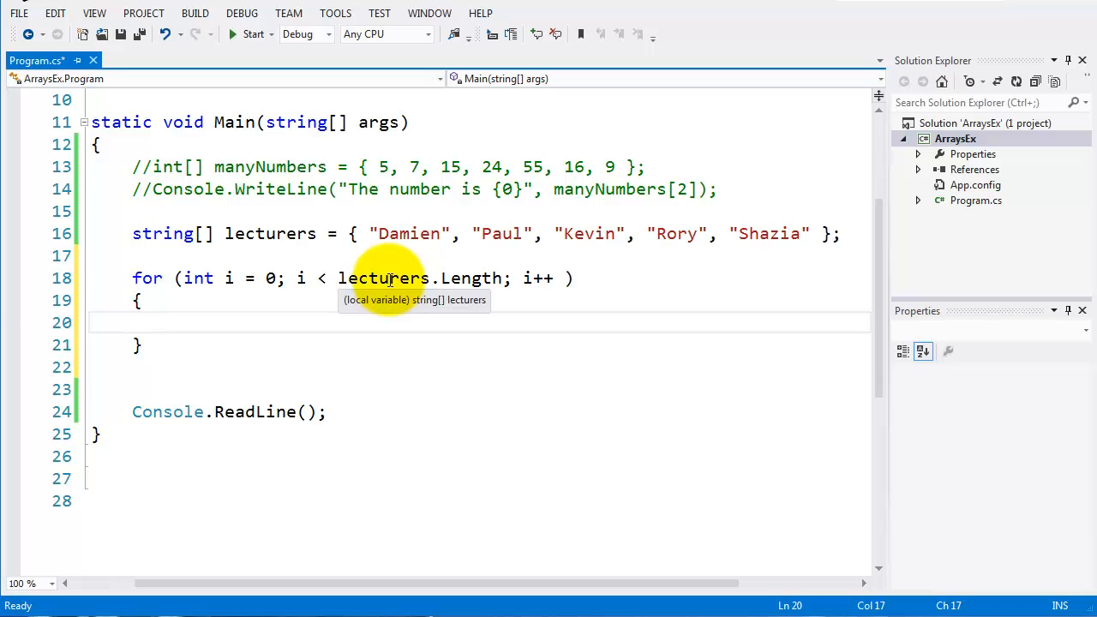
mouse_move(420, 277)
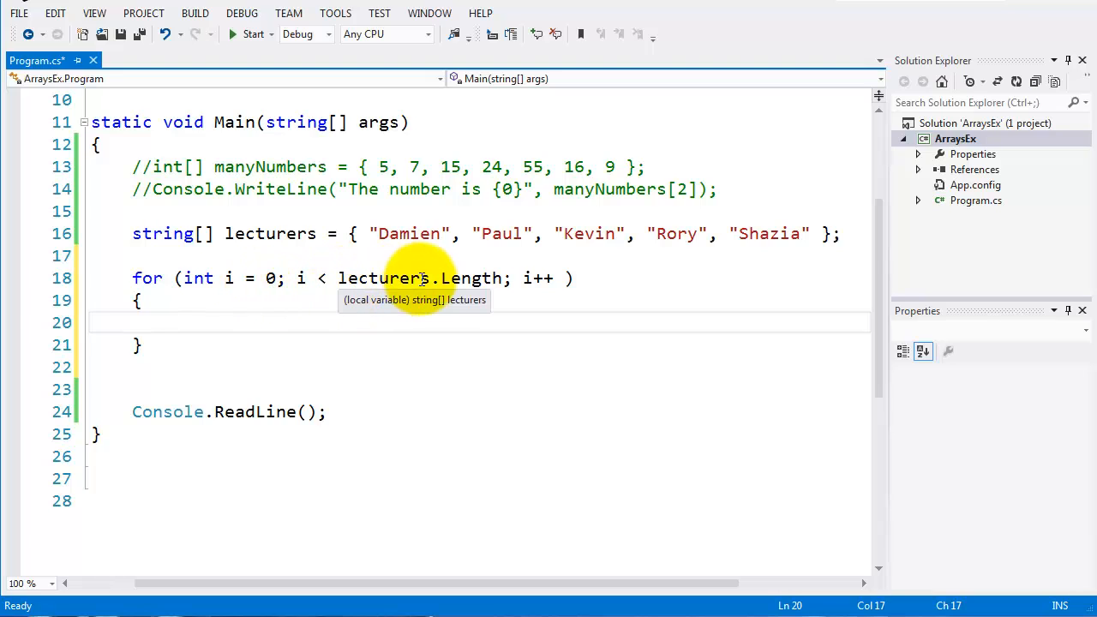
mouse_move(423, 233)
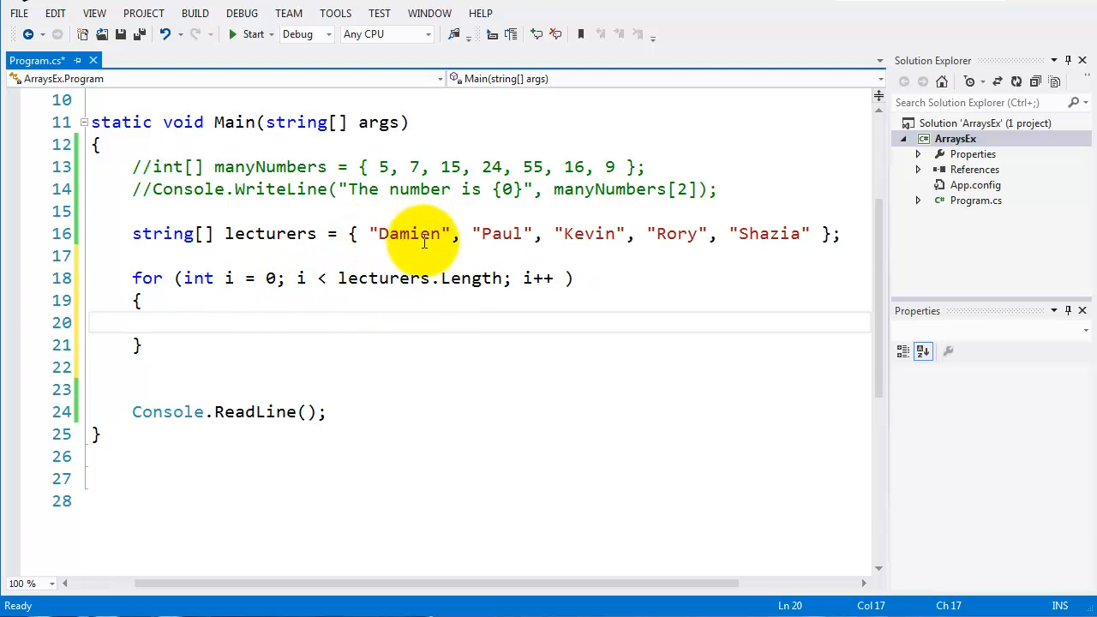
mouse_move(660, 233)
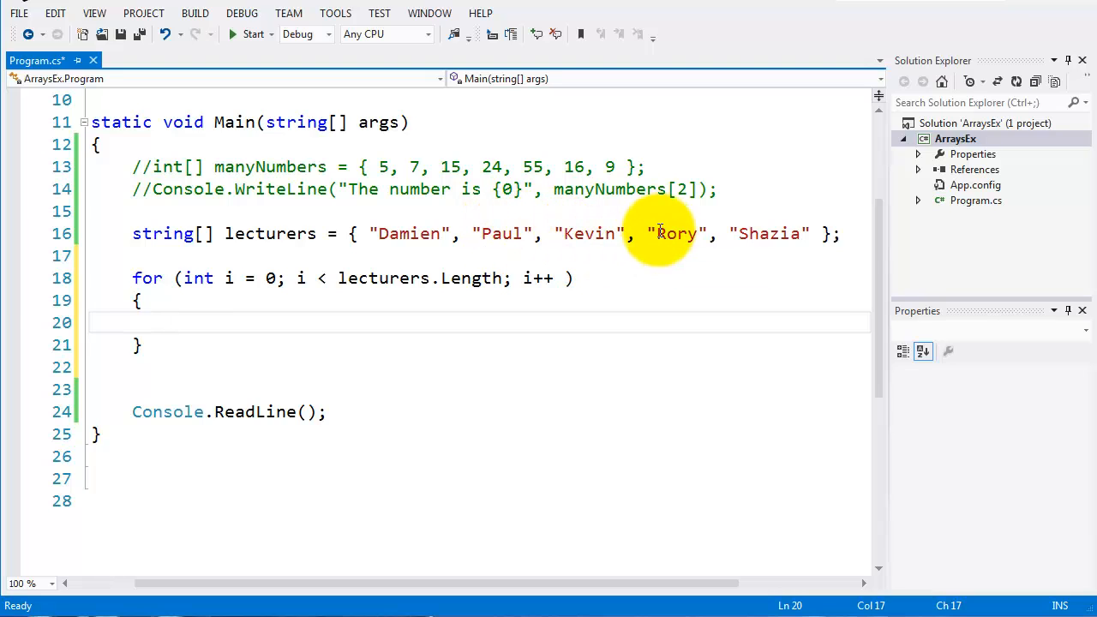
mouse_move(234, 337)
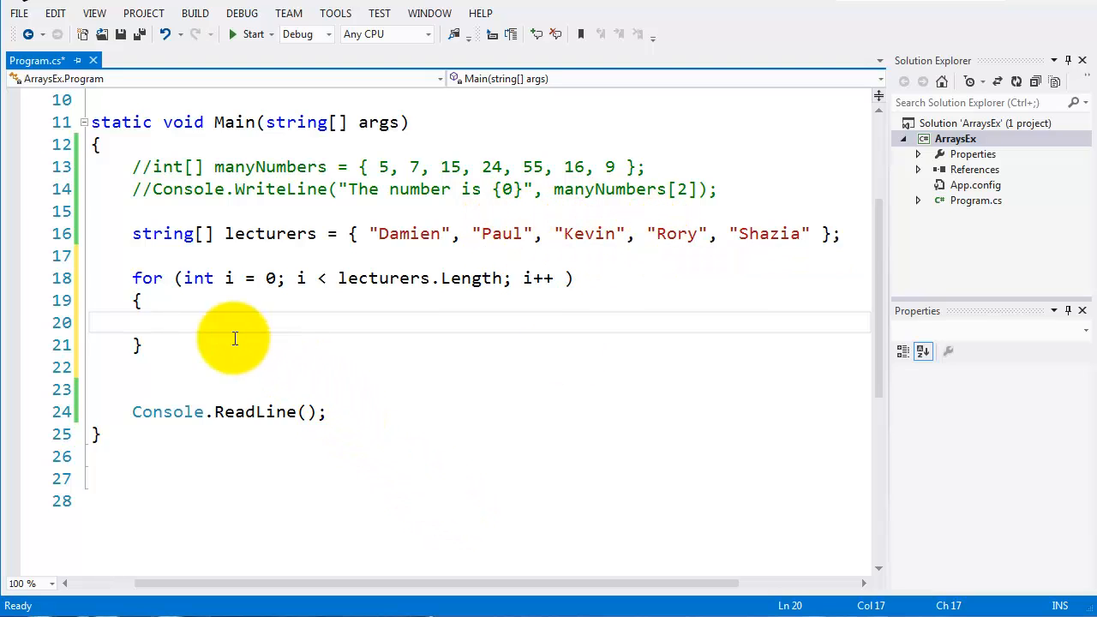
mouse_move(410, 233)
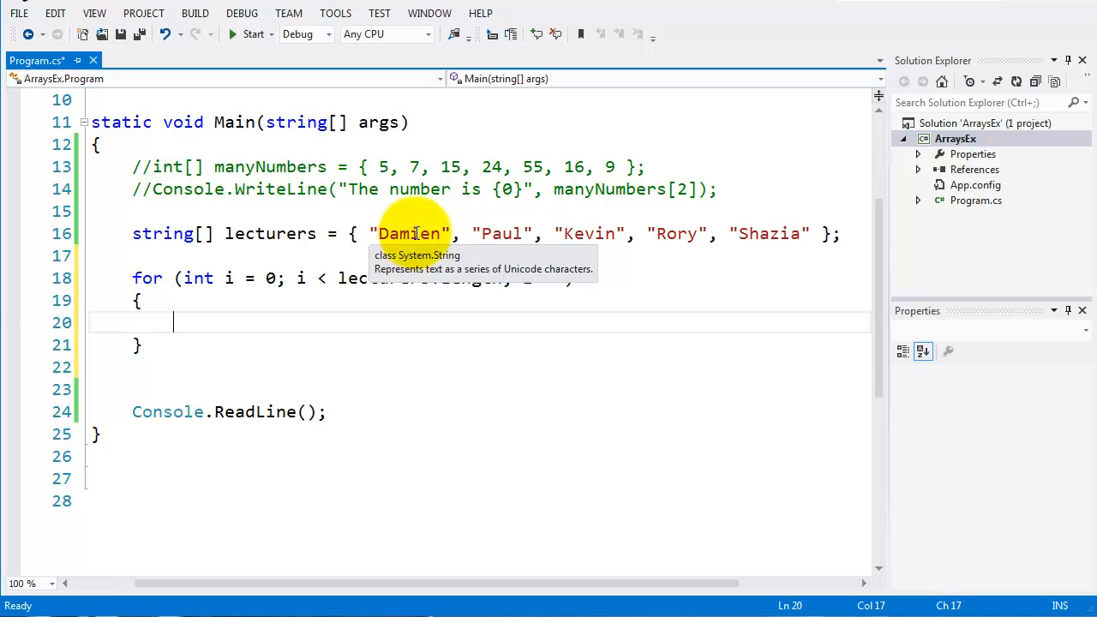
mouse_move(515, 233)
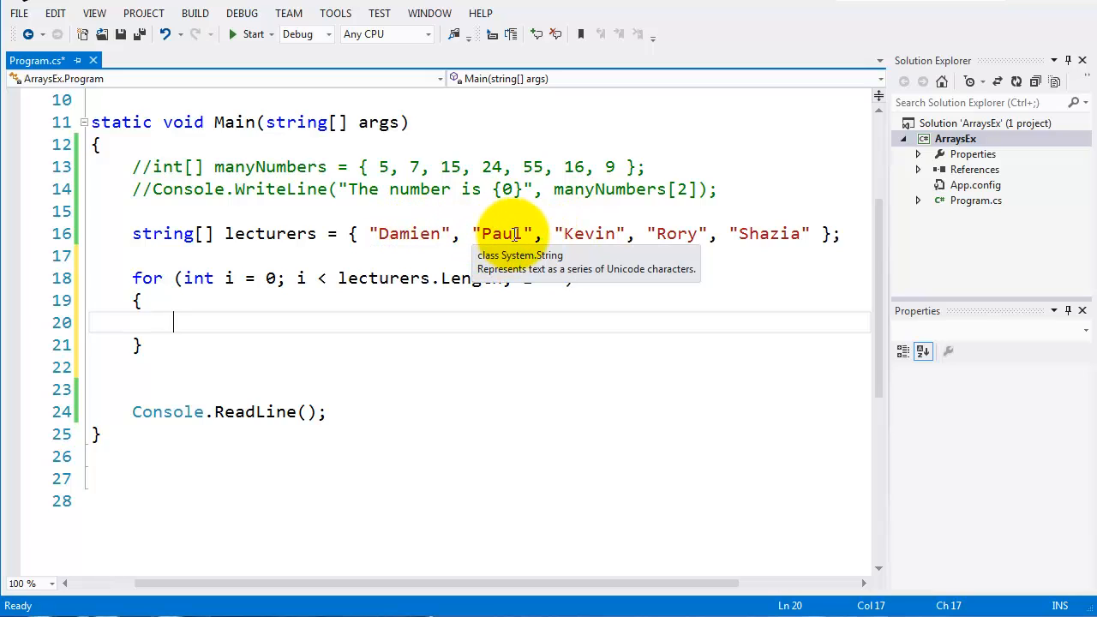
mouse_move(566, 336)
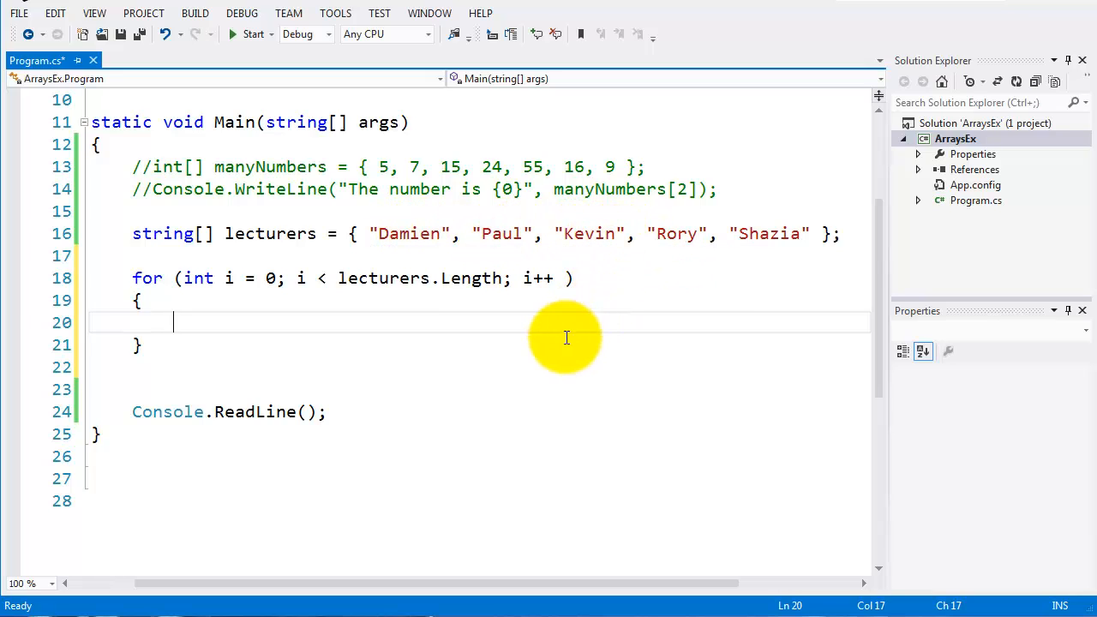
mouse_move(226, 351)
type("Console.WriteLine(\"{0} teaches C#\", lecturers[i]);")
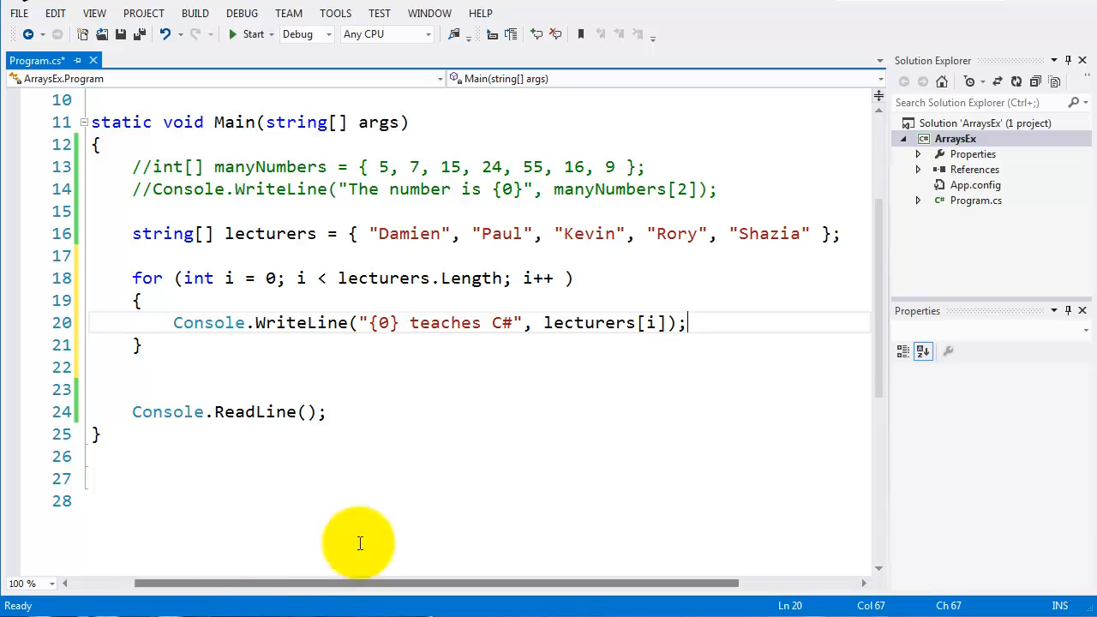
mouse_move(437, 322)
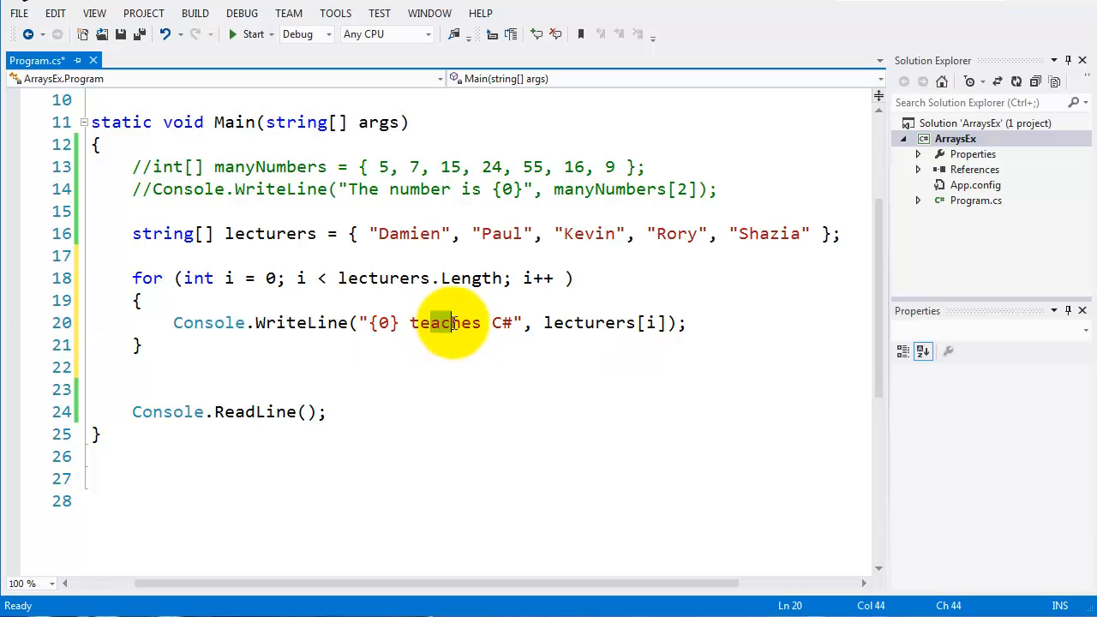
mouse_move(586, 322)
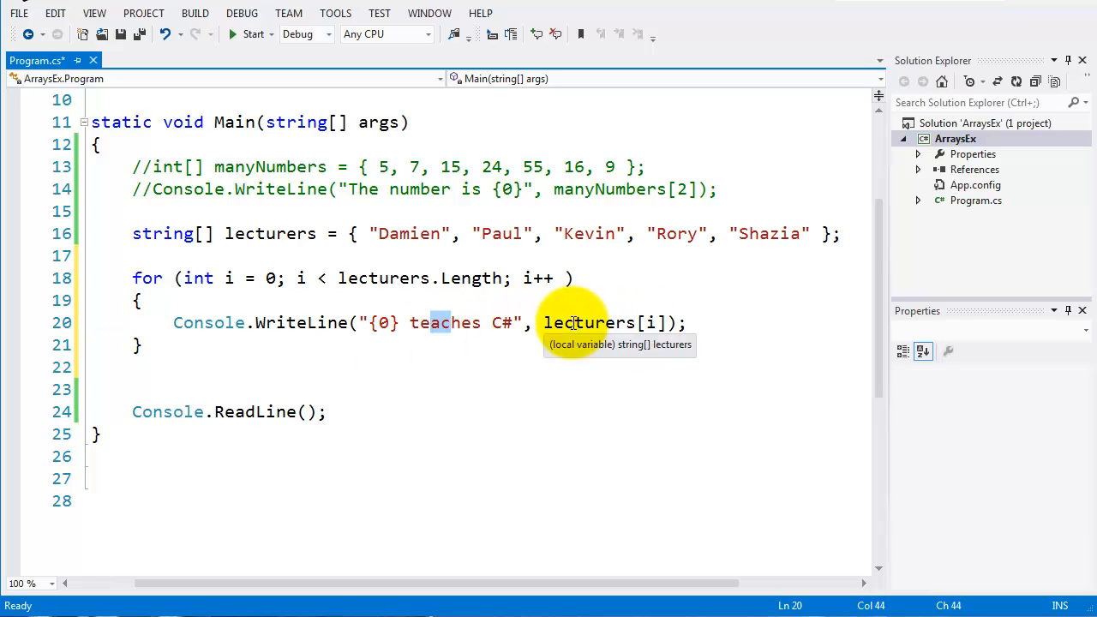
mouse_move(660, 416)
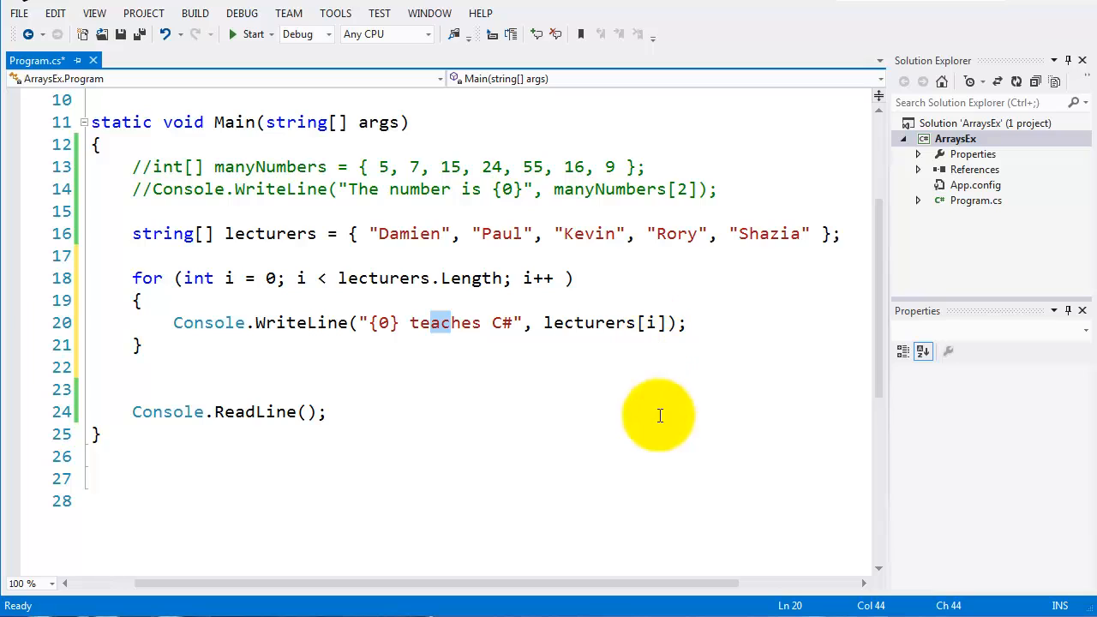
mouse_move(284, 278)
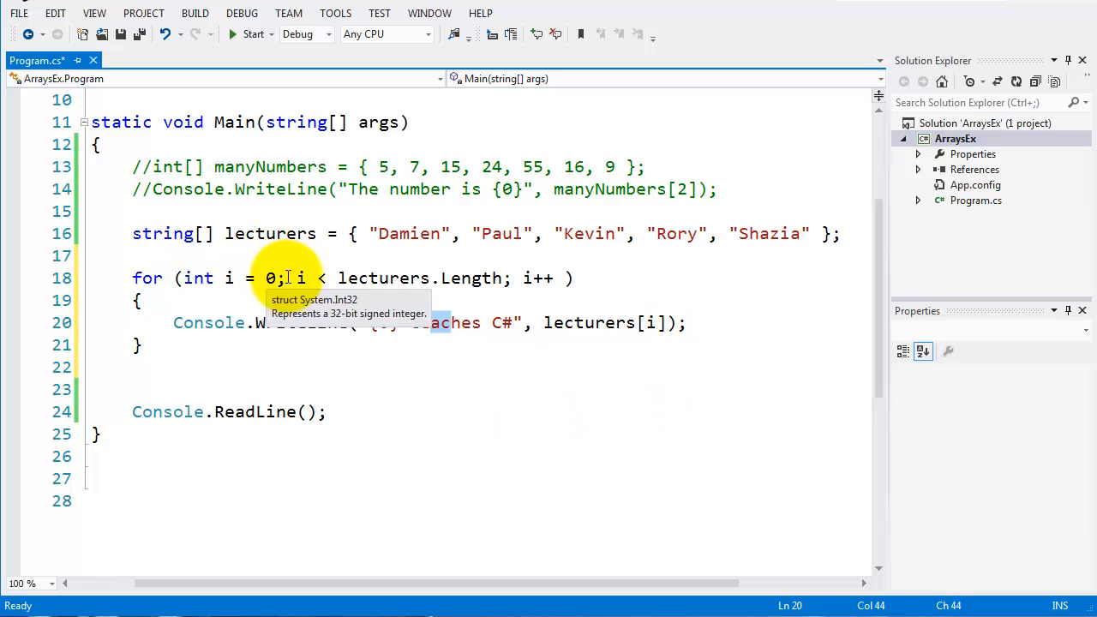
mouse_move(415, 421)
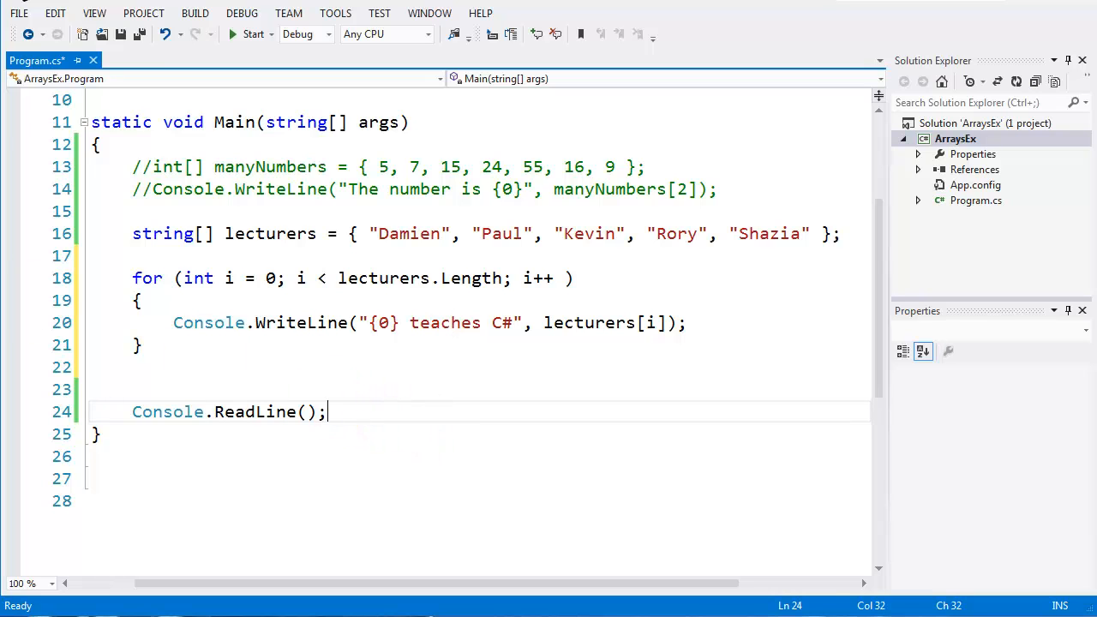
Build and run ArraysEx so the console lists each lecturer teaching C#.
left_click(252, 34)
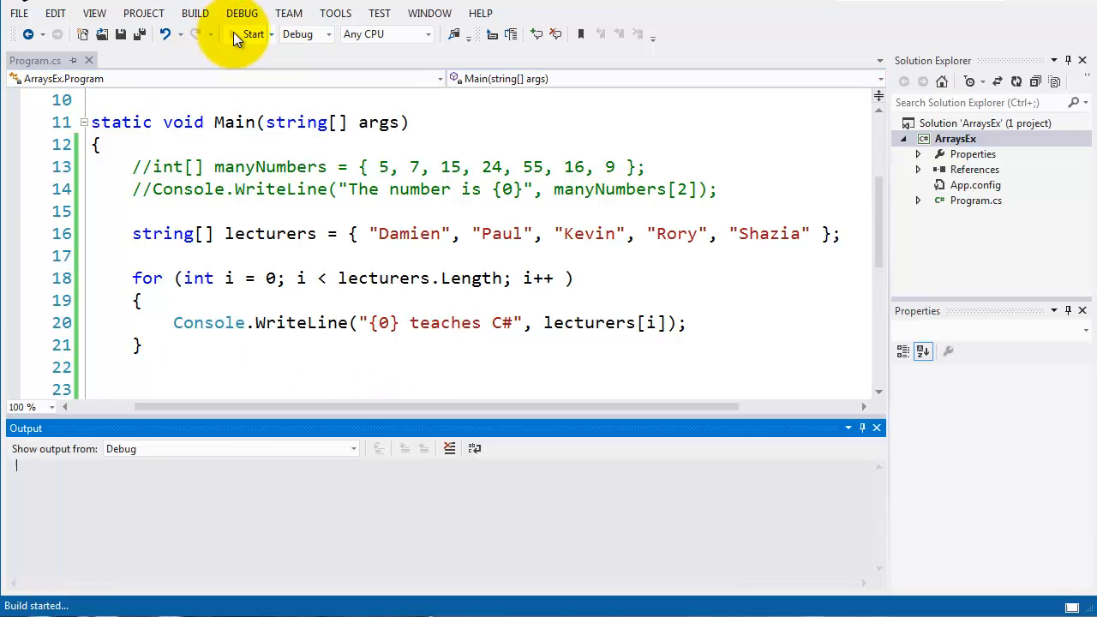
left_click(252, 34)
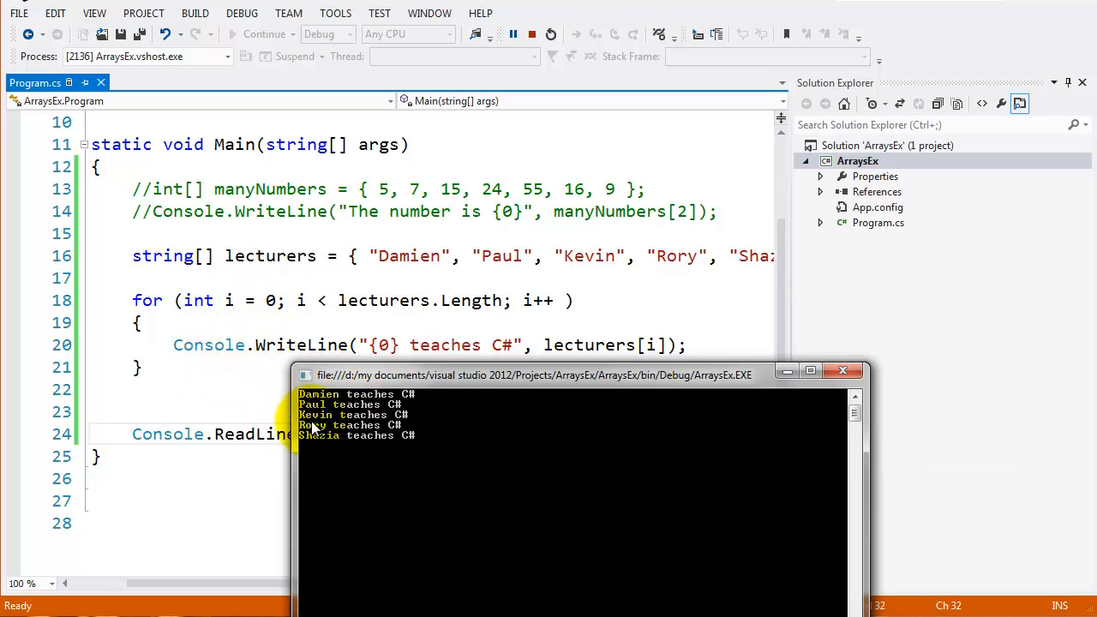
mouse_move(250, 418)
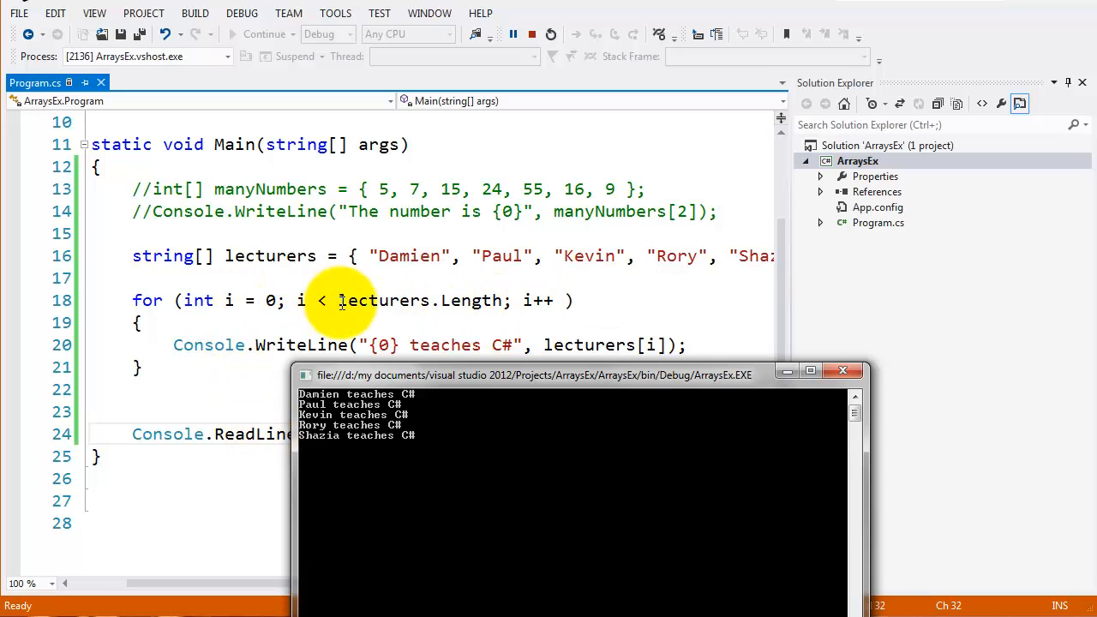
mouse_move(471, 300)
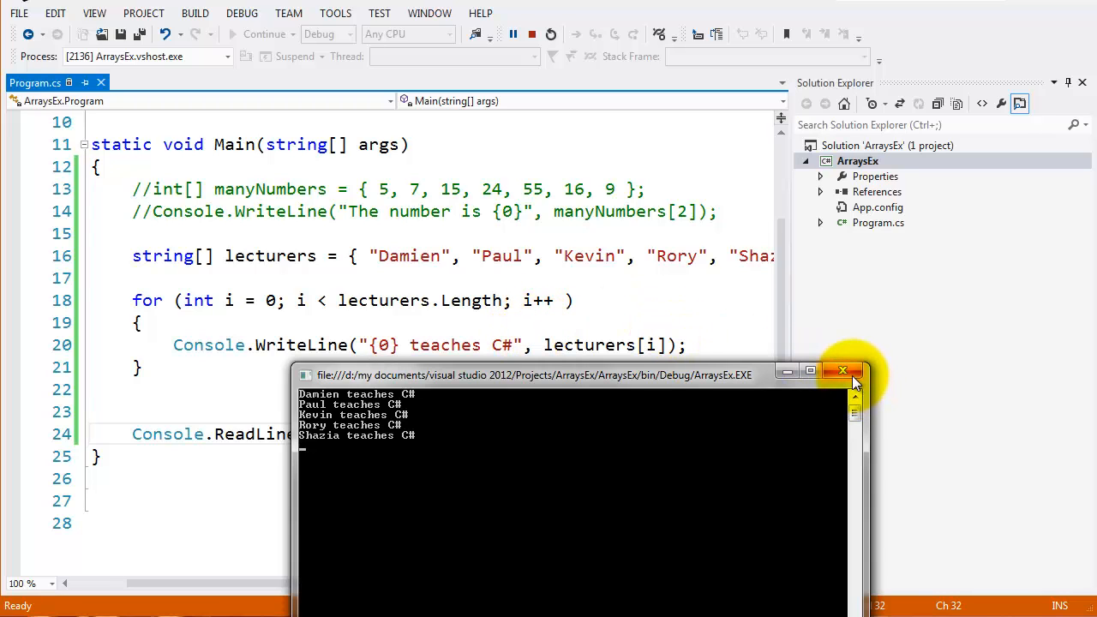
Close the console window and dismiss the Output pane, returning to the code editor.
left_click(843, 371)
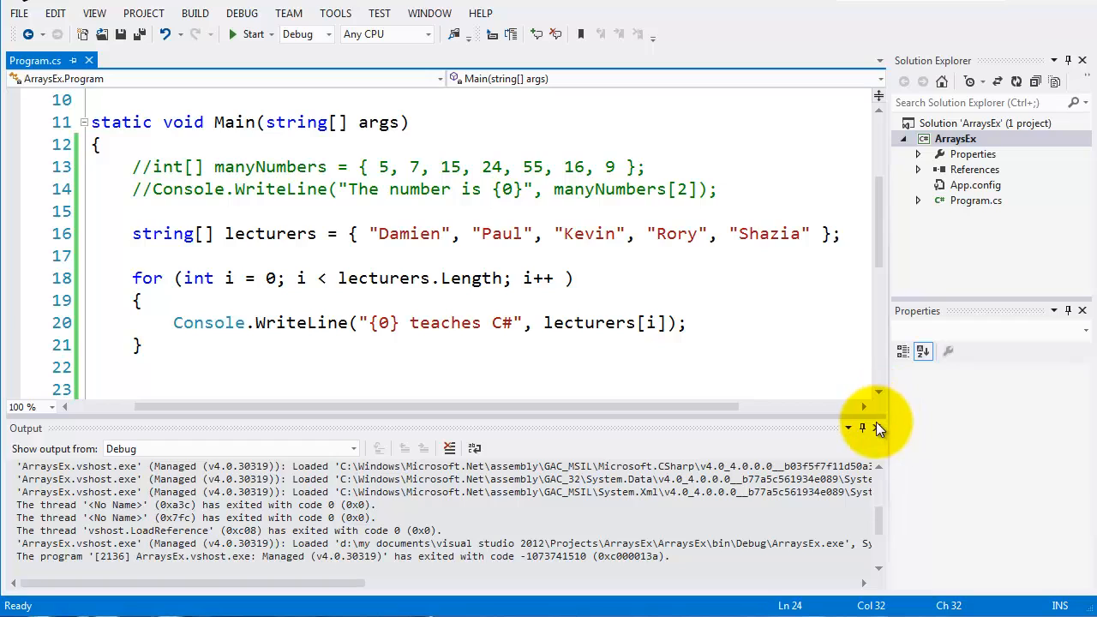
left_click(878, 429)
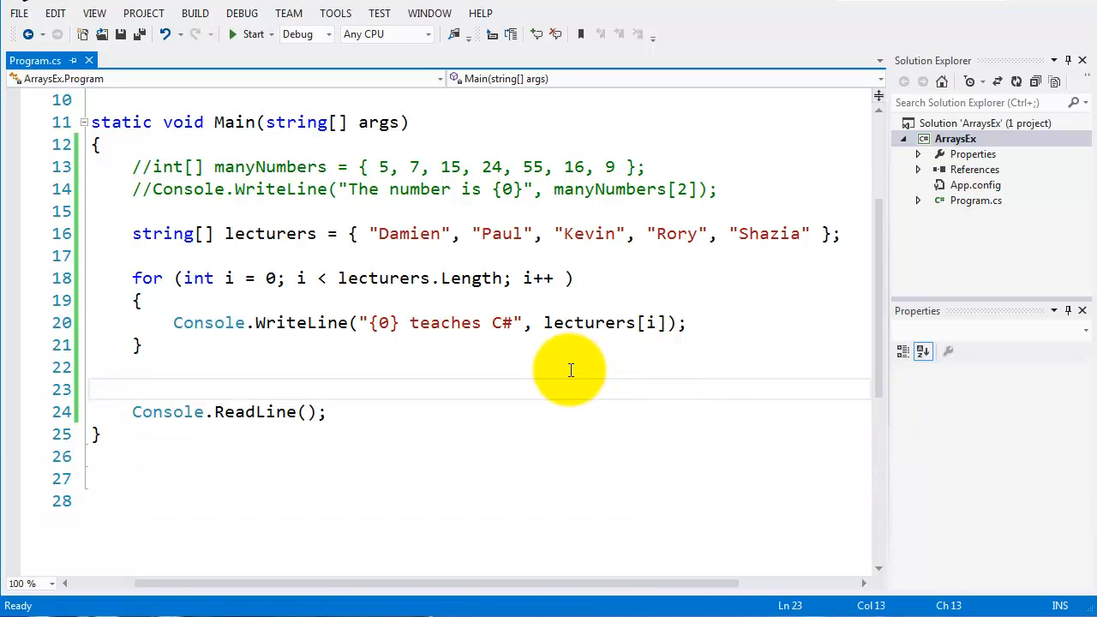